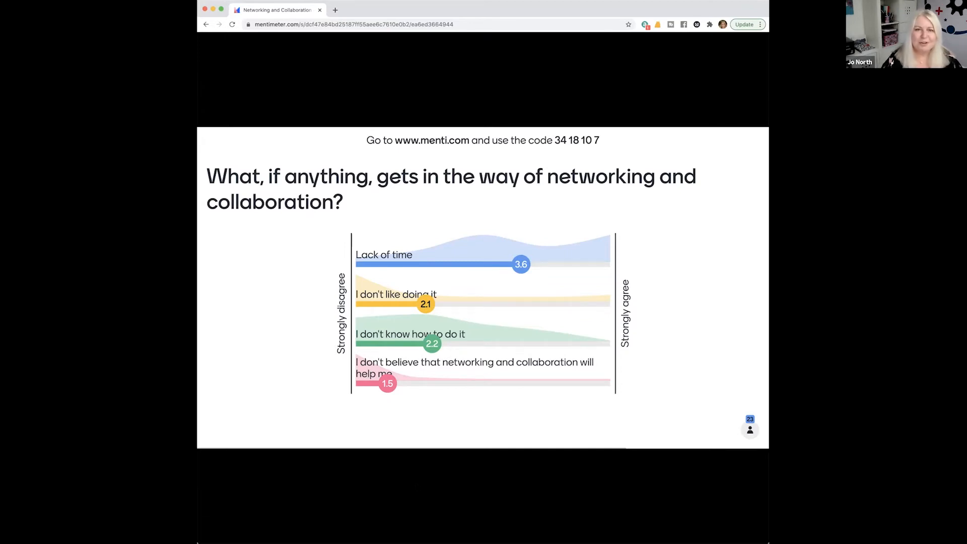
pyautogui.moveTo(705, 445)
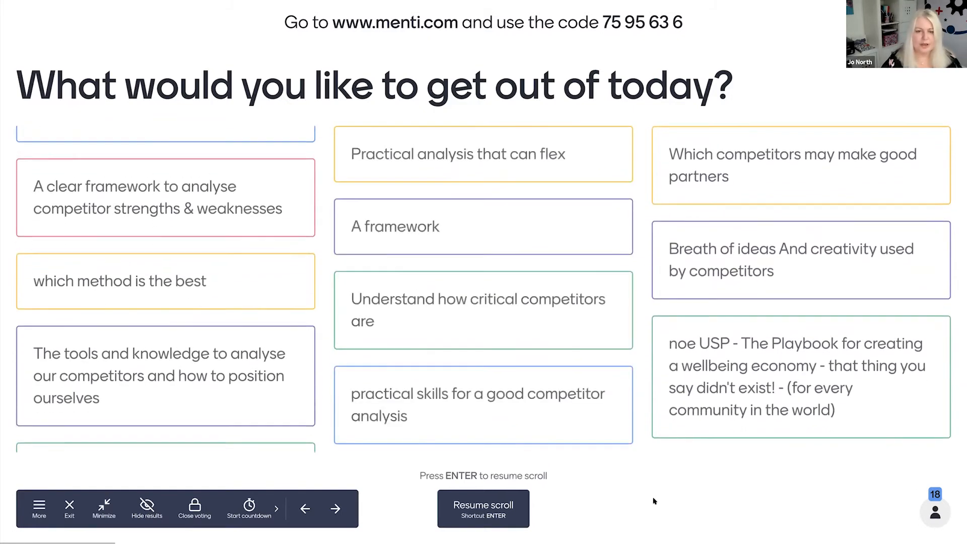
# - Resume scrolling of the open-ended responses, then exit the live presentation
pyautogui.scroll(3)
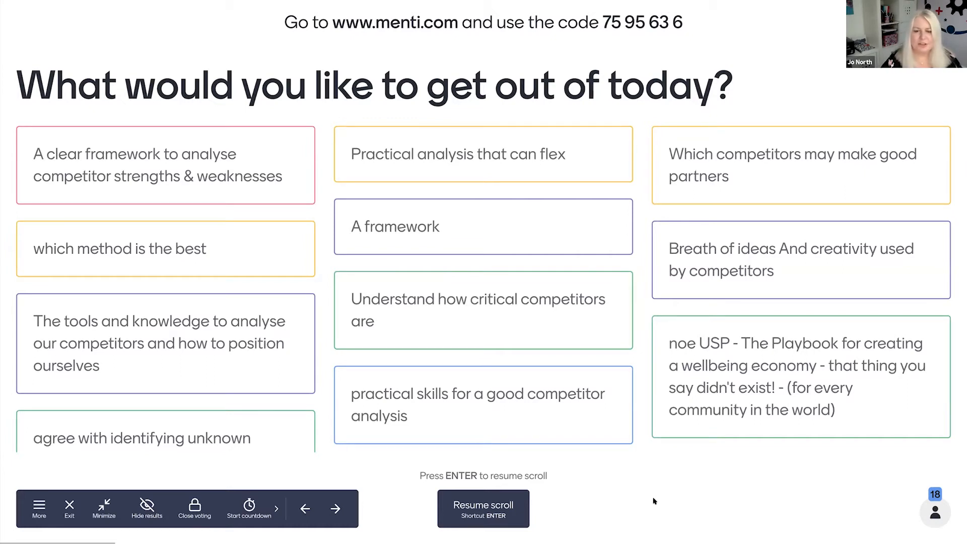
pyautogui.click(482, 507)
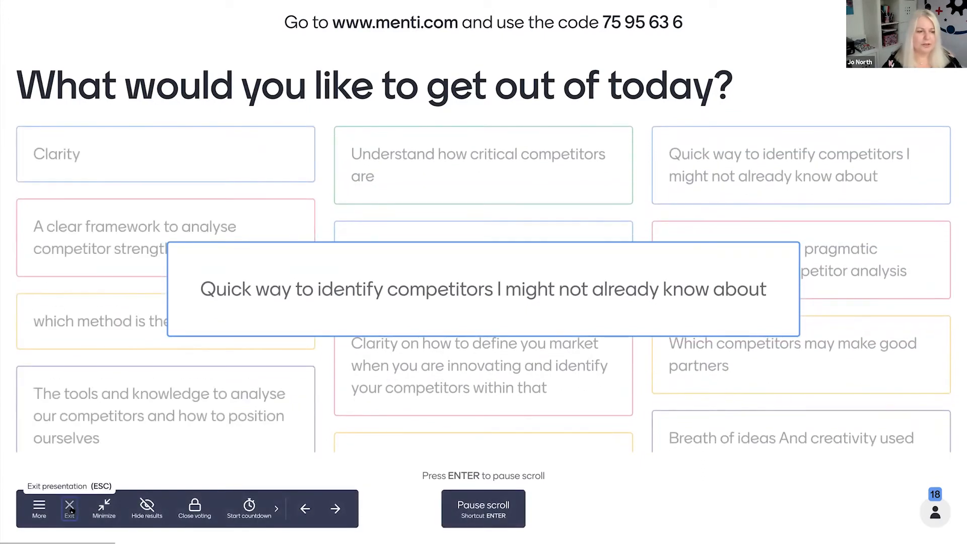
pyautogui.click(70, 505)
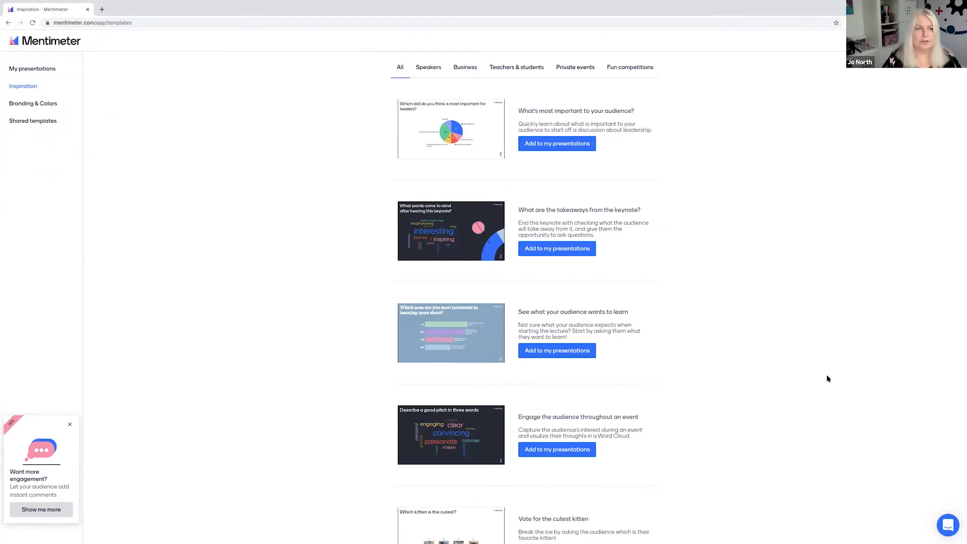
pyautogui.moveTo(647, 126)
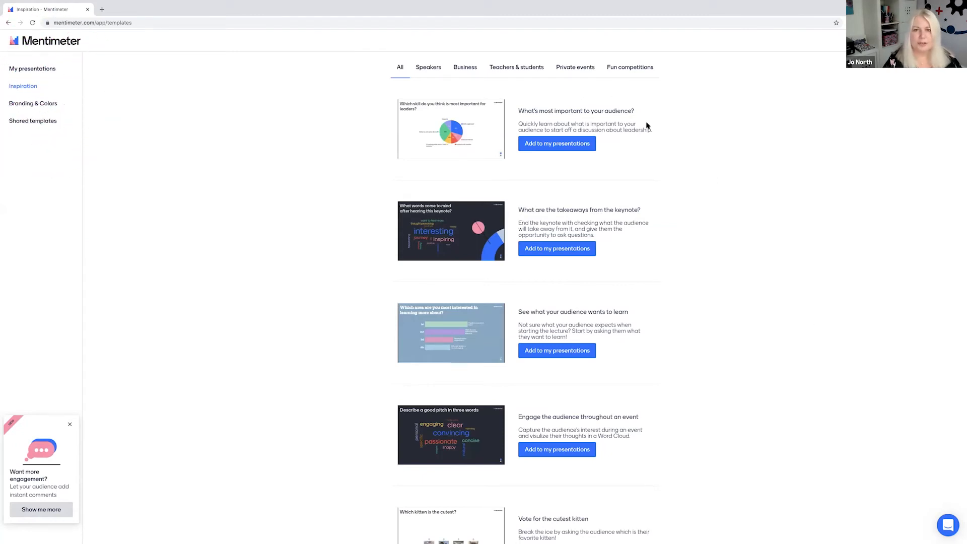
pyautogui.moveTo(678, 176)
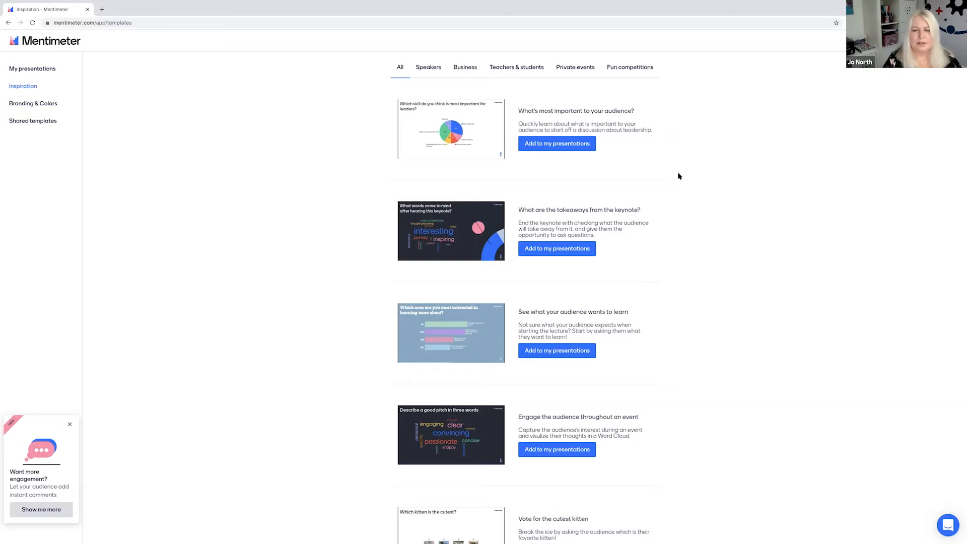
pyautogui.moveTo(557, 249)
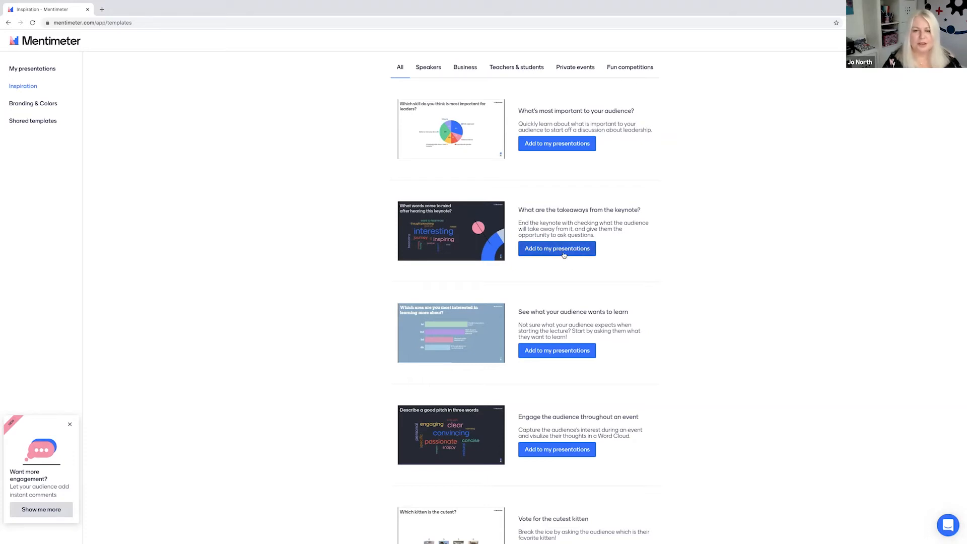
pyautogui.moveTo(732, 387)
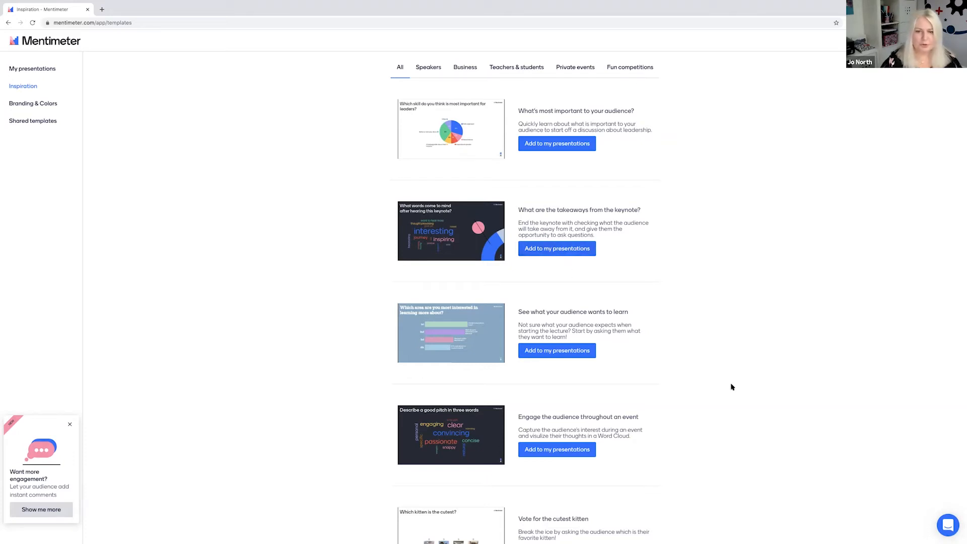
# - Go to My presentations from the templates page
pyautogui.click(33, 68)
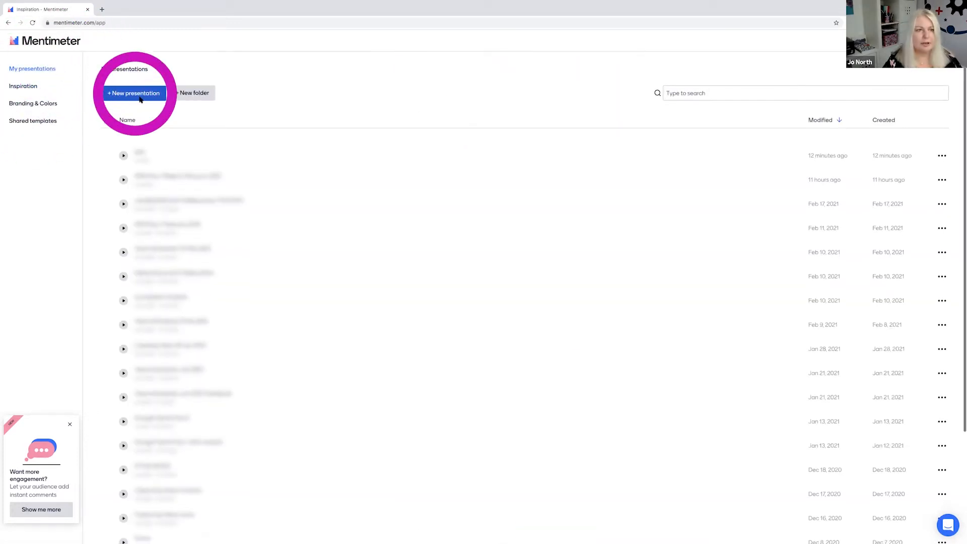
# - Create a new presentation named 'Test 1'
pyautogui.click(133, 93)
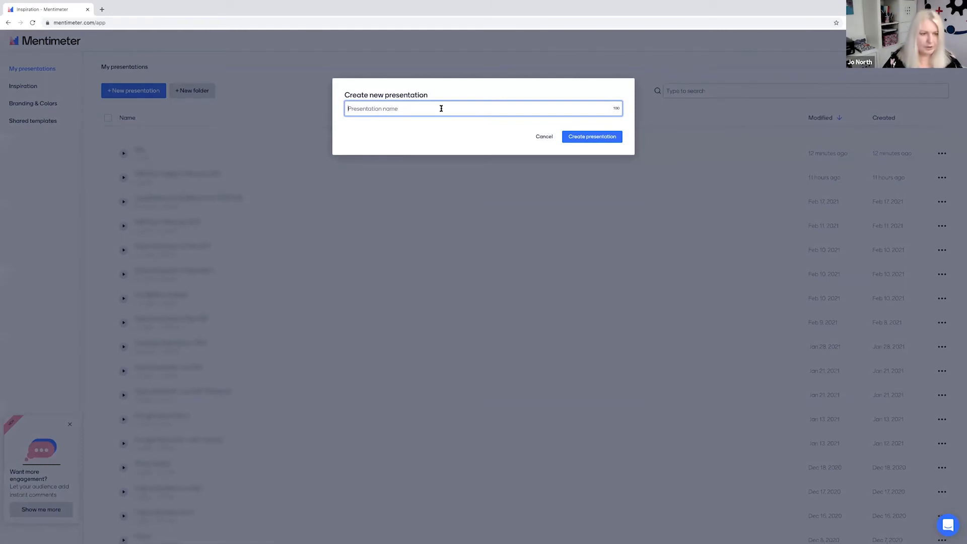
pyautogui.write('Test')
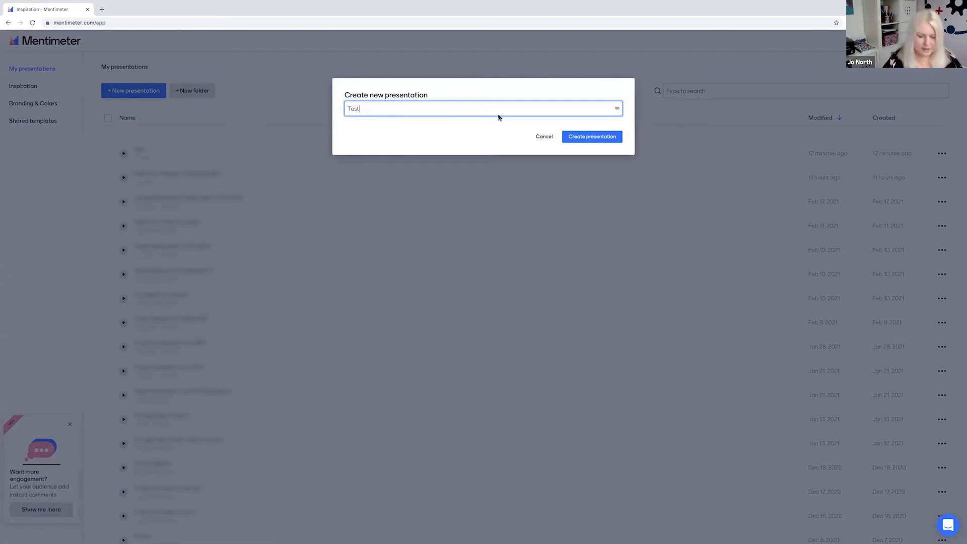
pyautogui.write('1')
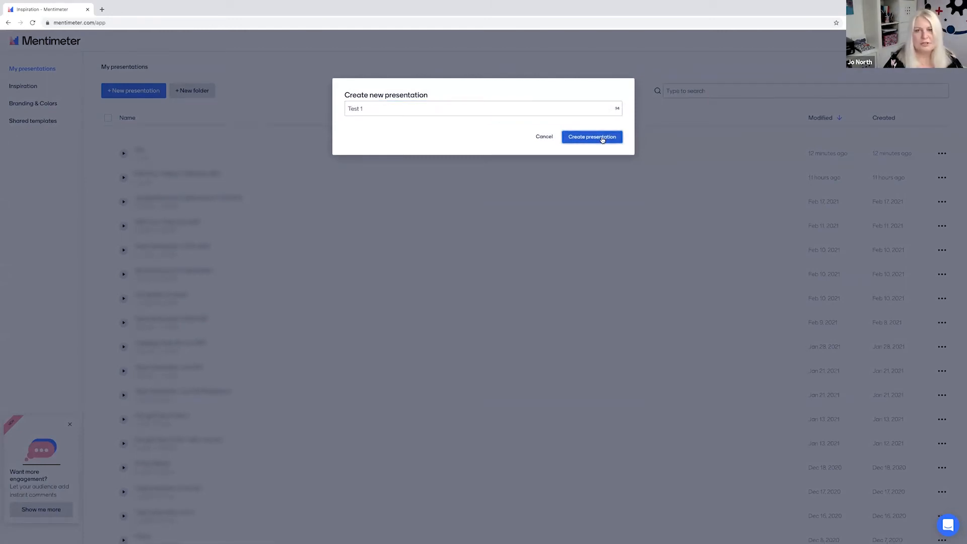
pyautogui.click(591, 136)
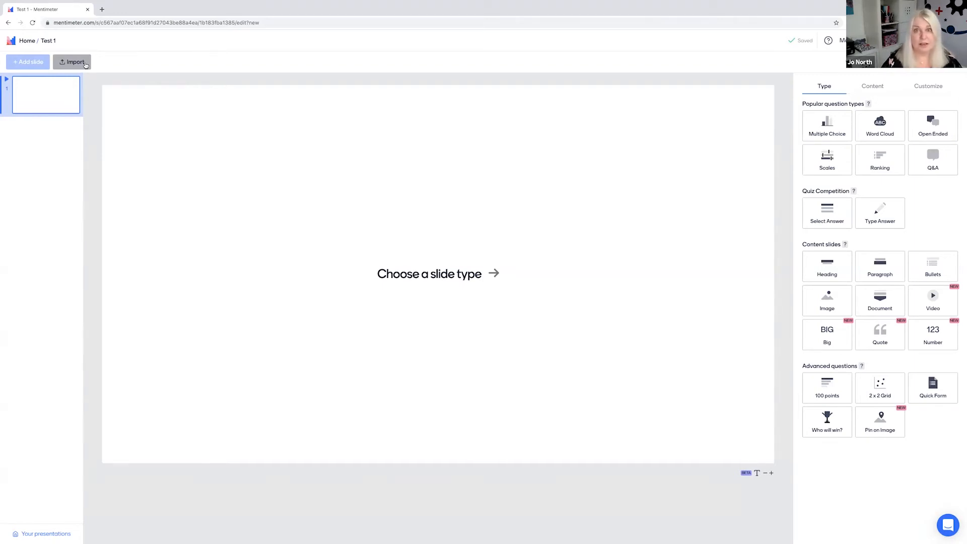
pyautogui.moveTo(509, 53)
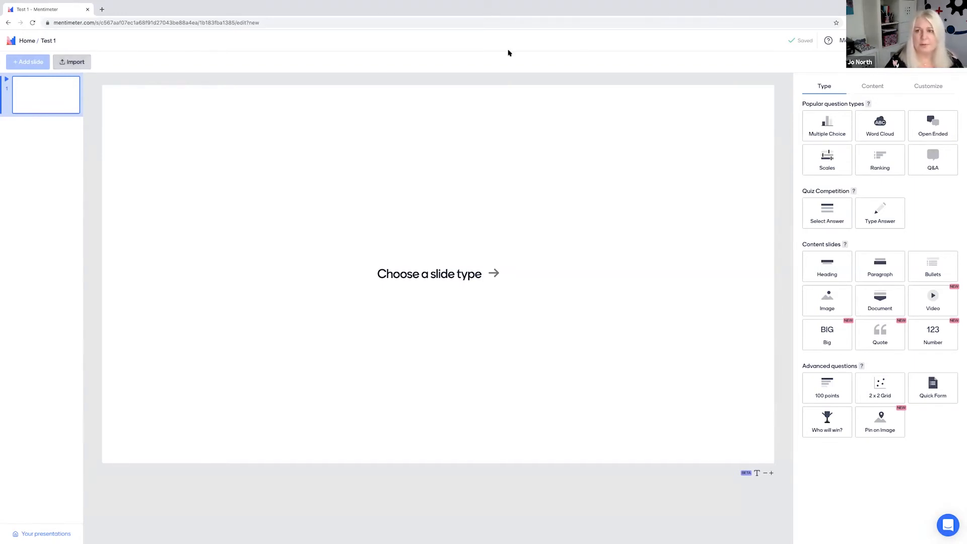
# - Make slide 1 a Multiple Choice question with the Dots result layout
pyautogui.click(826, 126)
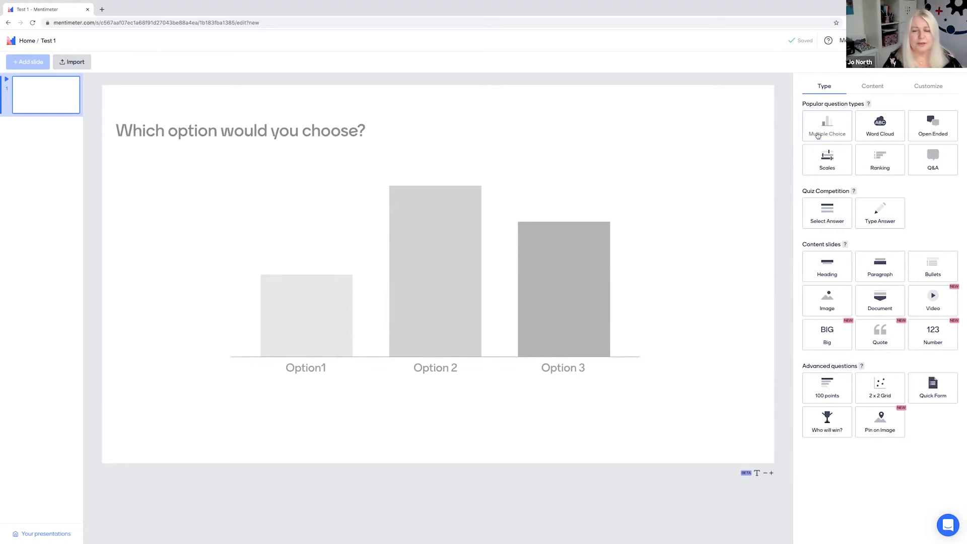
pyautogui.click(826, 126)
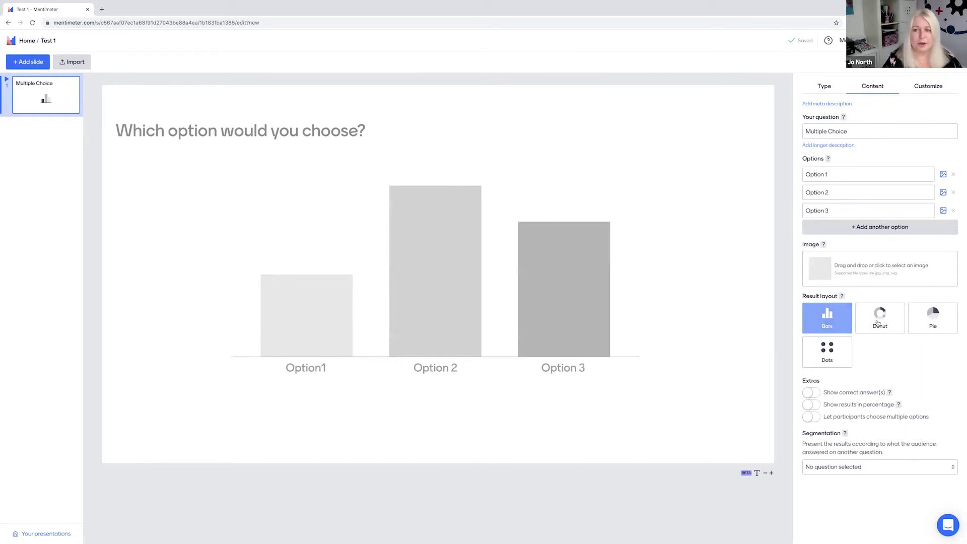
pyautogui.click(879, 317)
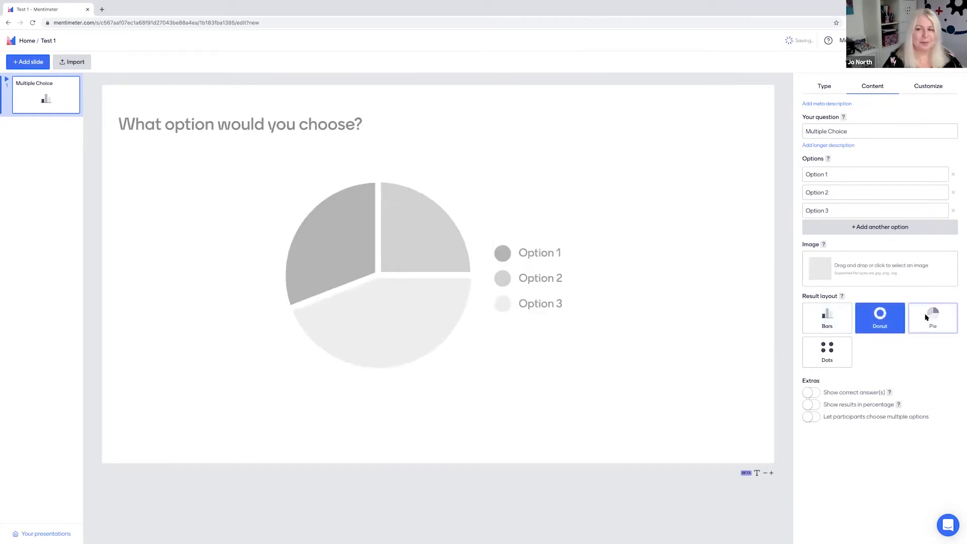
pyautogui.click(826, 352)
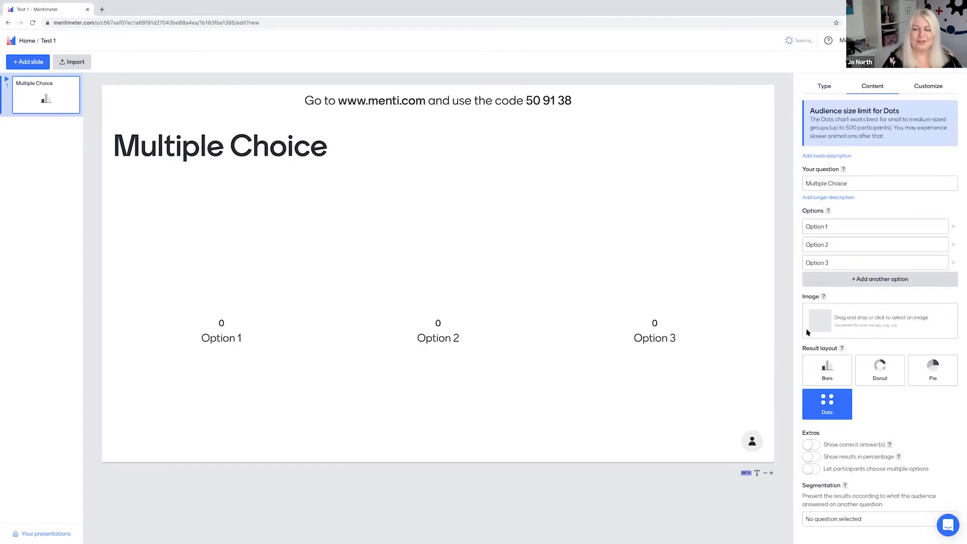
pyautogui.click(879, 184)
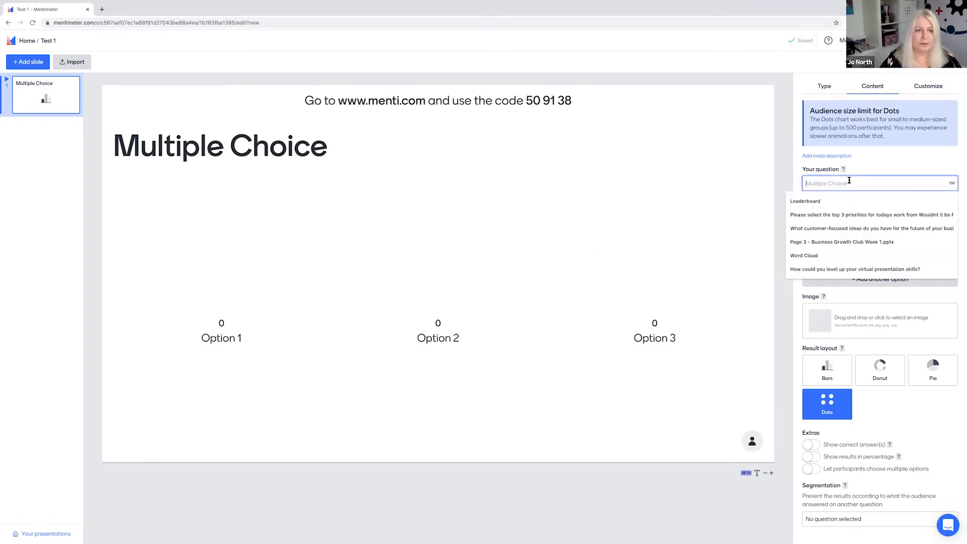
# - Write 'Which do you like best?' with options Dogs, Cats, Goldfish and Parrot
pyautogui.write('Which do you like bes')
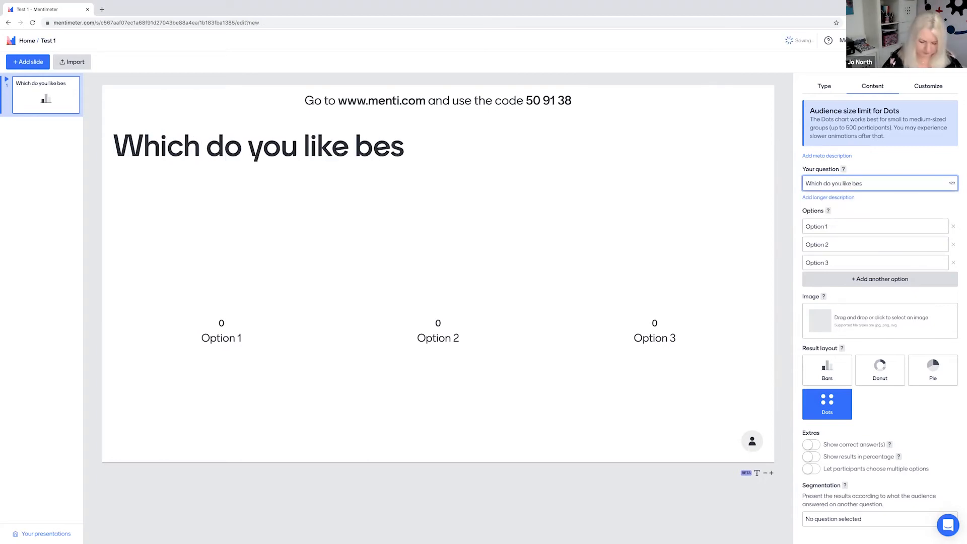
pyautogui.write('t?')
pyautogui.click(876, 227)
pyautogui.write('D')
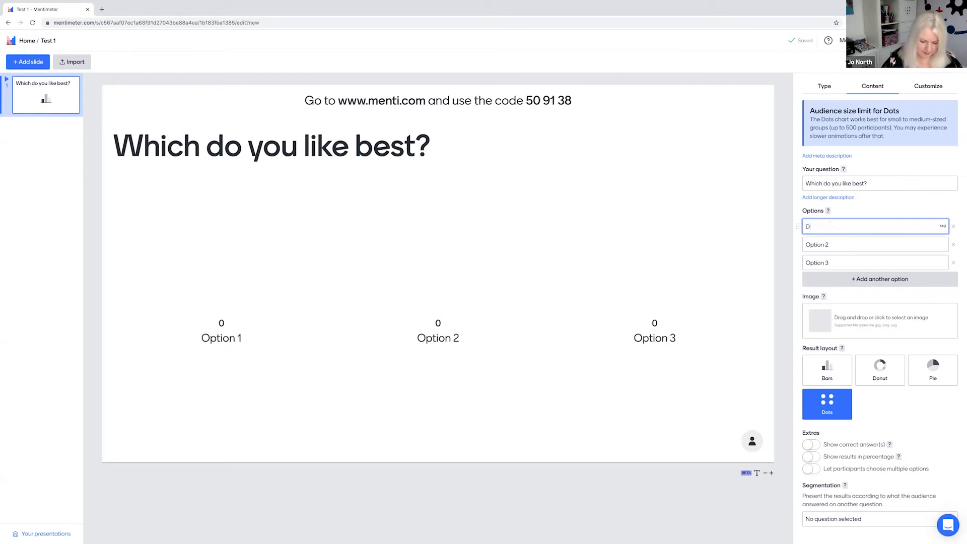
pyautogui.write('ogs')
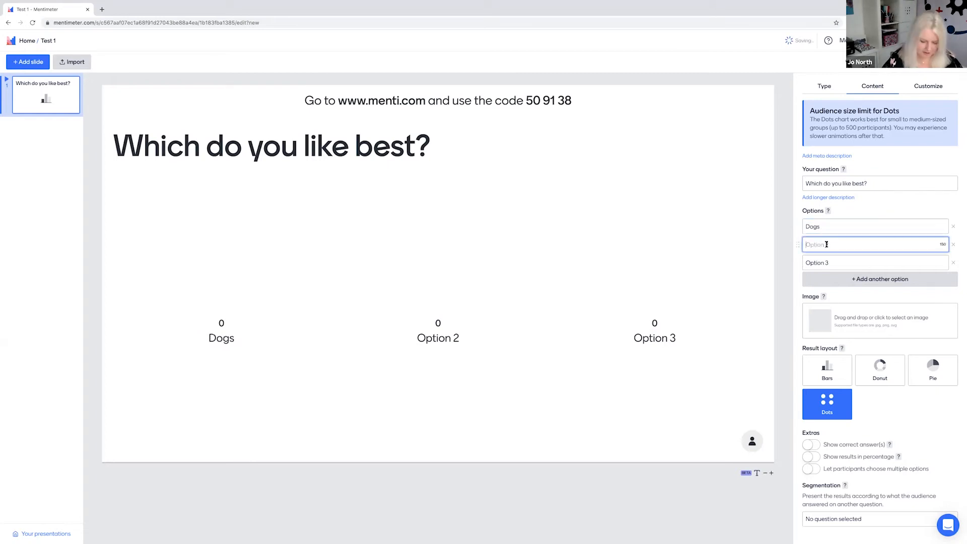
pyautogui.write('Cats')
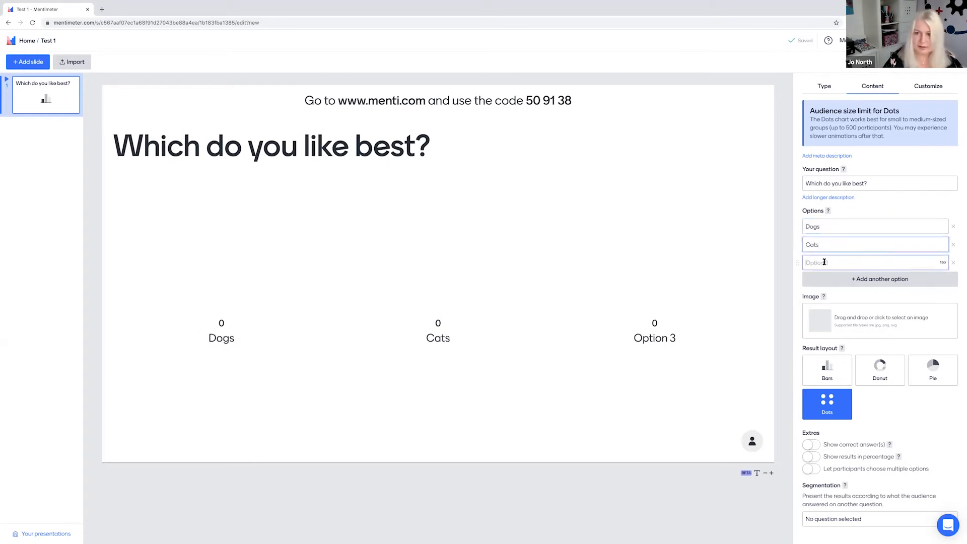
pyautogui.write('Goldfish')
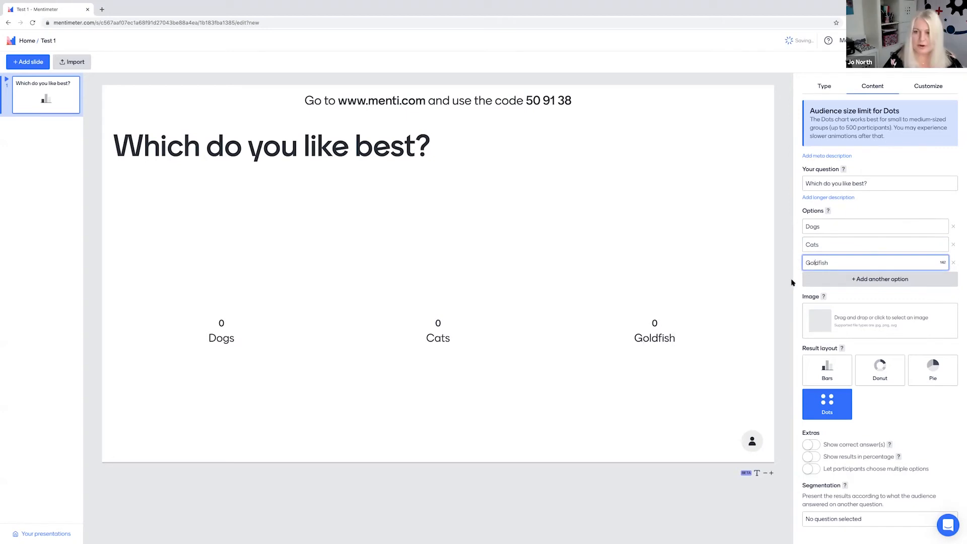
pyautogui.click(879, 279)
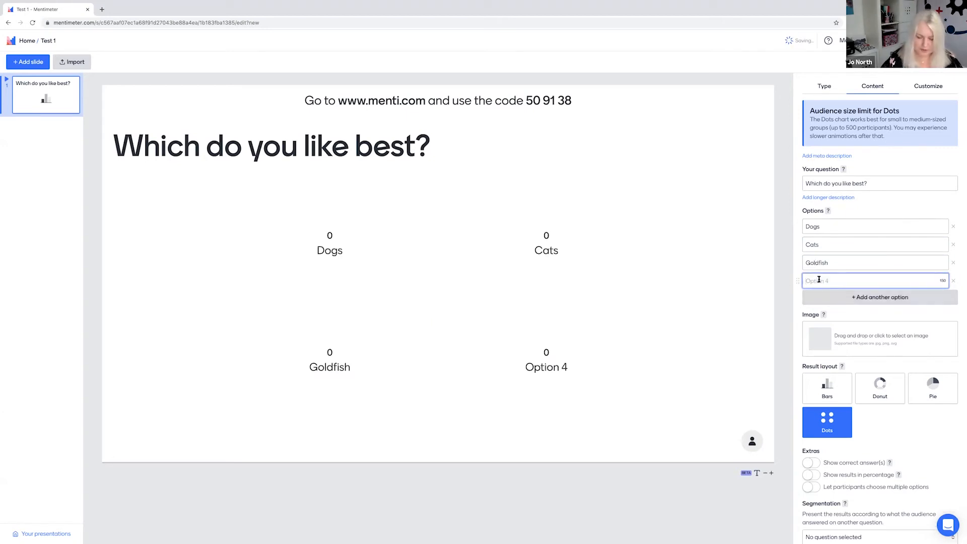
pyautogui.write('Parr')
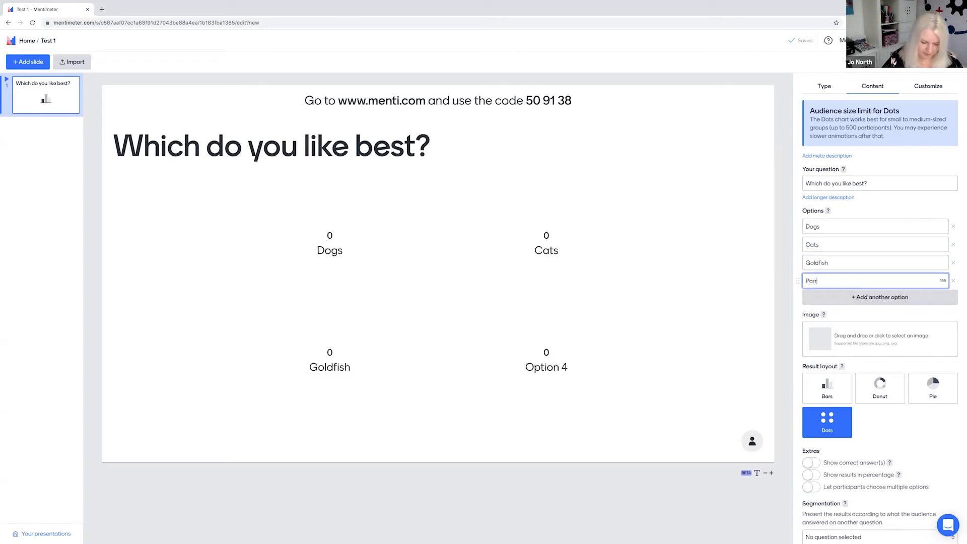
pyautogui.write('ot')
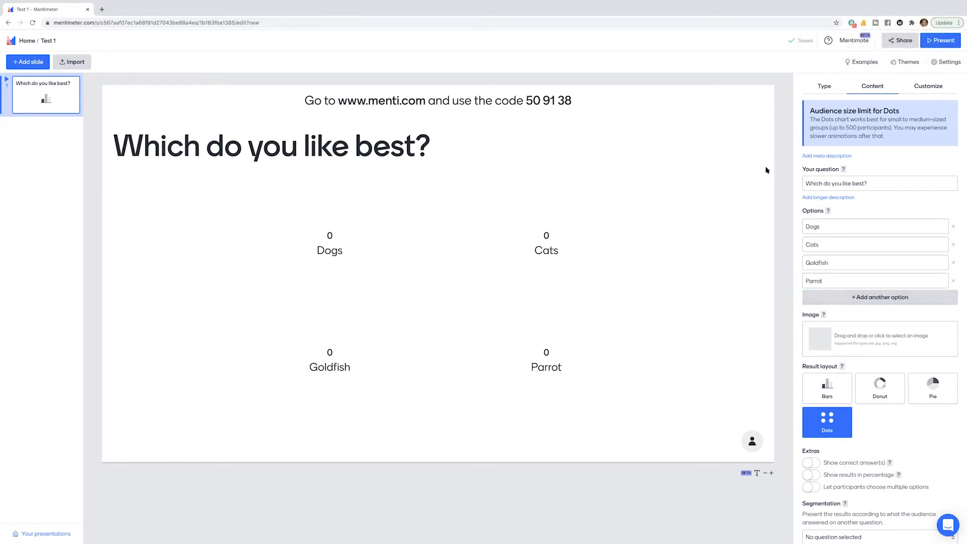
# - Preview the question live, switch its result layout to Bars, and add a second slide
pyautogui.click(939, 40)
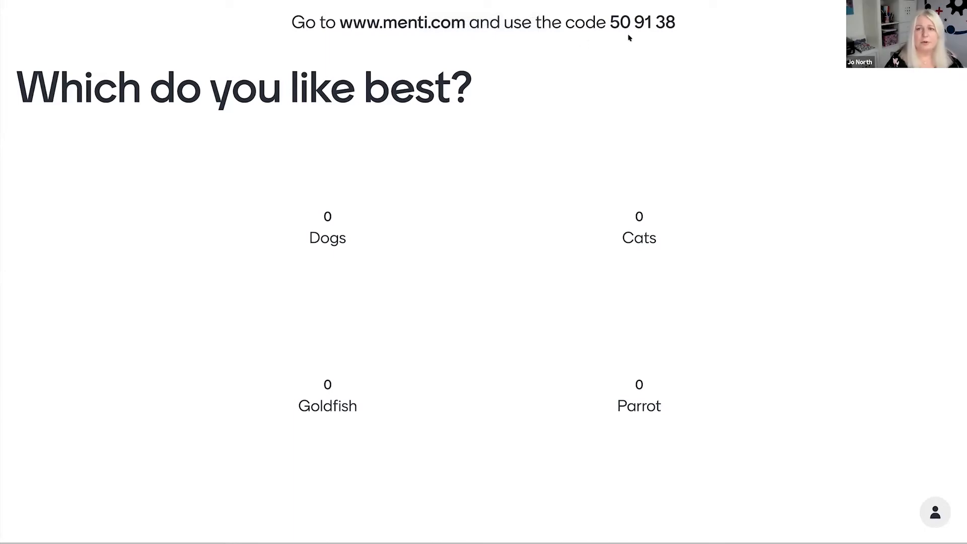
pyautogui.click(643, 23)
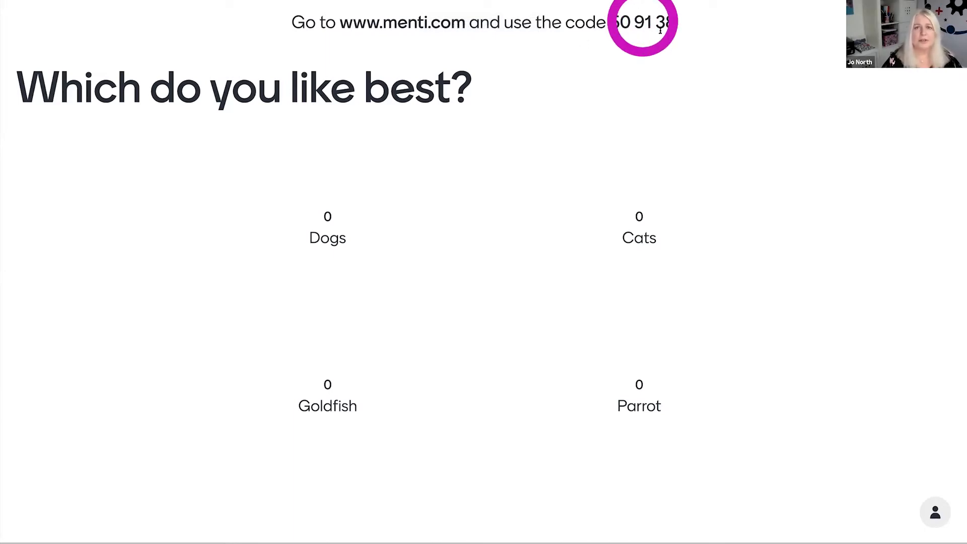
pyautogui.moveTo(645, 25)
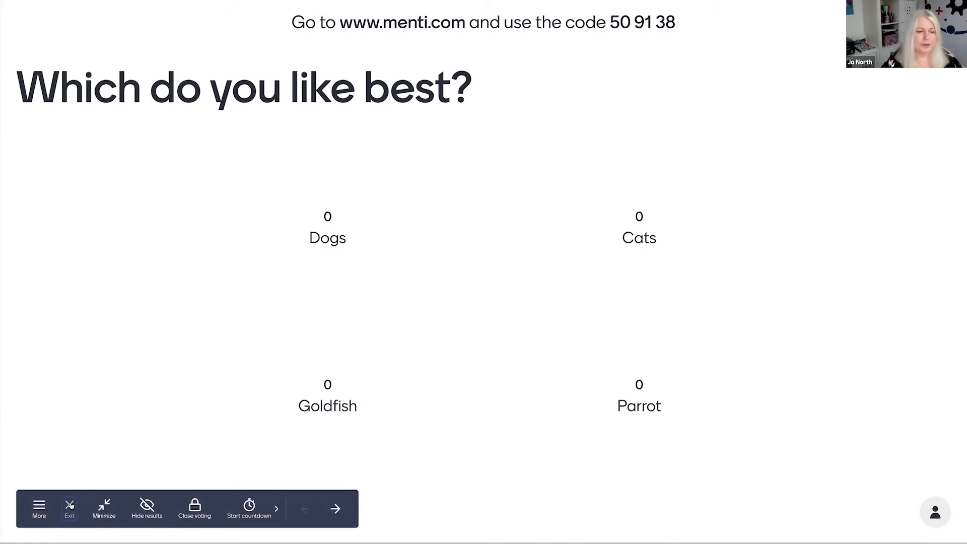
pyautogui.click(68, 508)
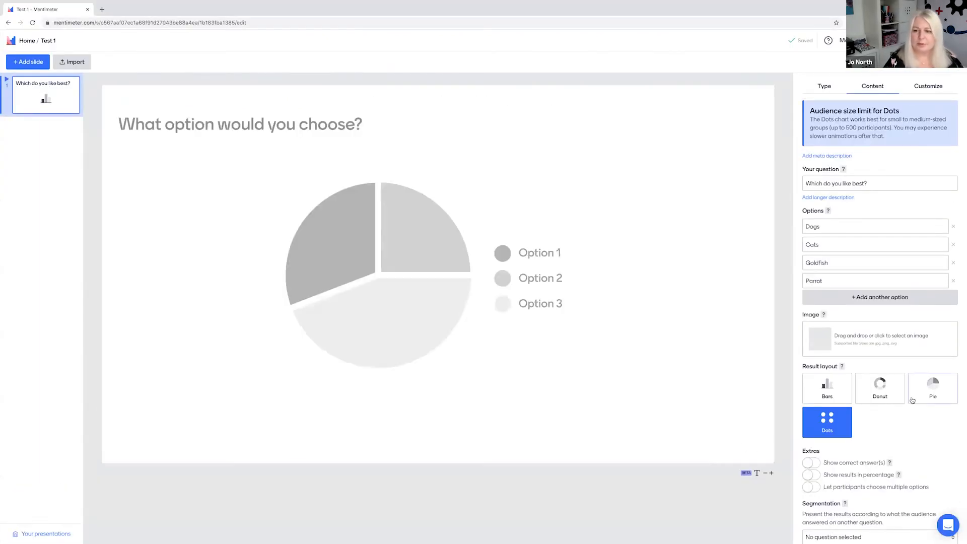
pyautogui.click(825, 389)
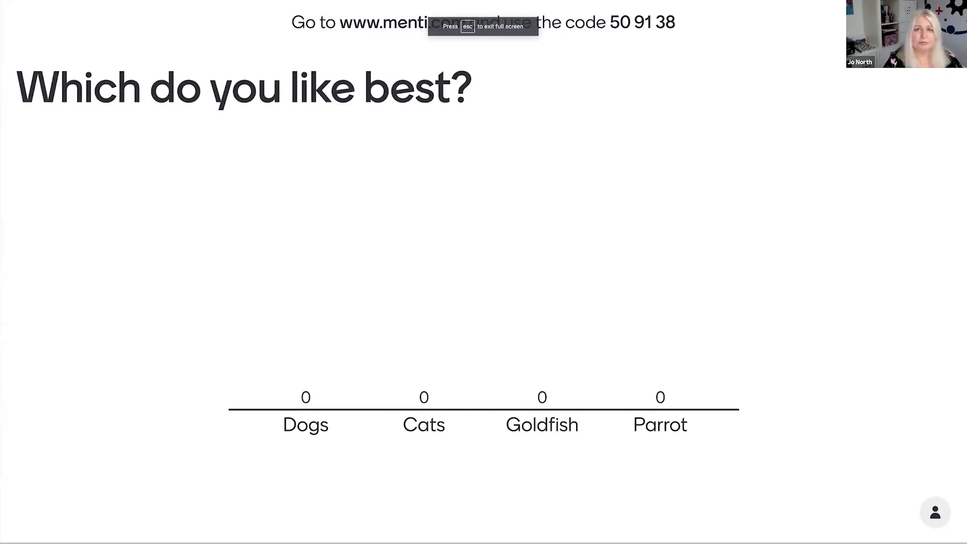
pyautogui.moveTo(87, 510)
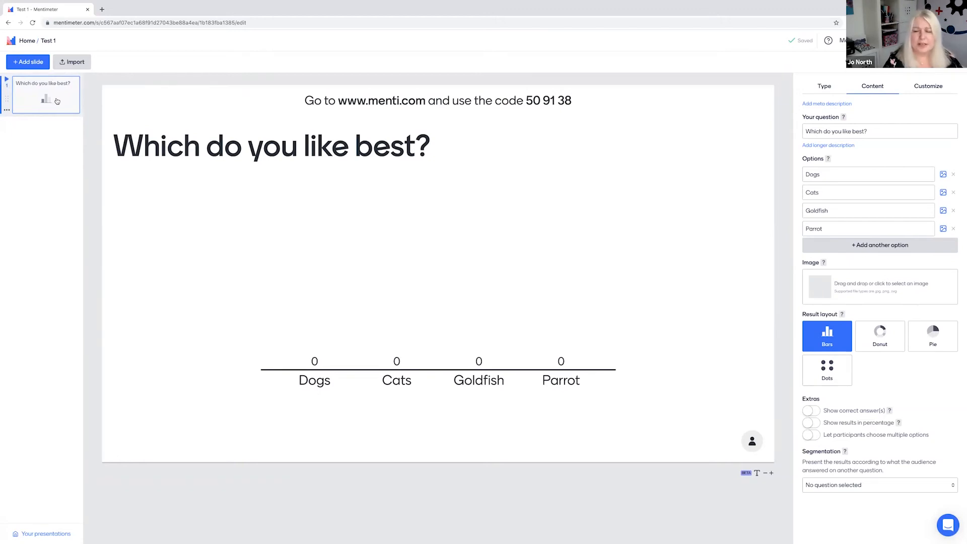
pyautogui.click(28, 61)
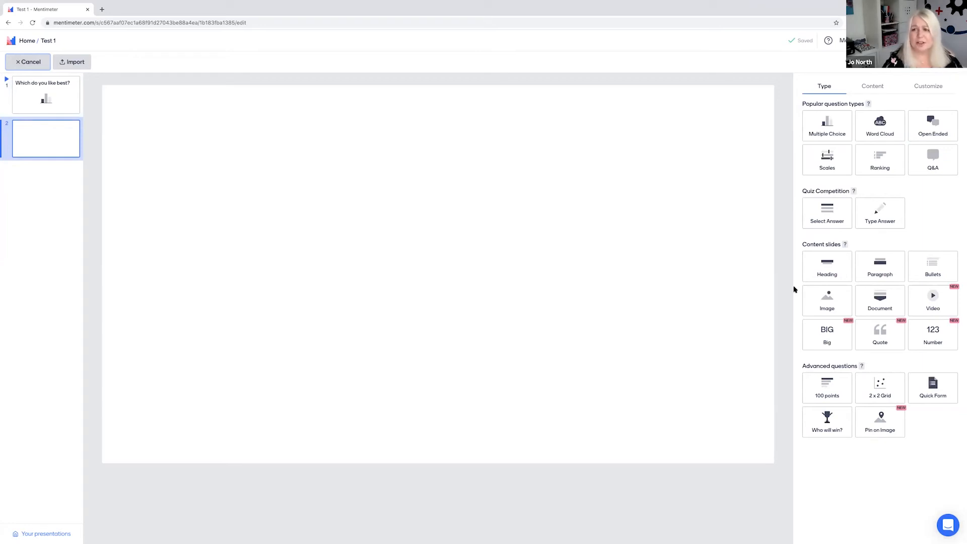
# - Make slide 2 a Ranking question 'Which is most important?' with Chocolate, Milk, Crisps, Apple and Eggs
pyautogui.click(880, 159)
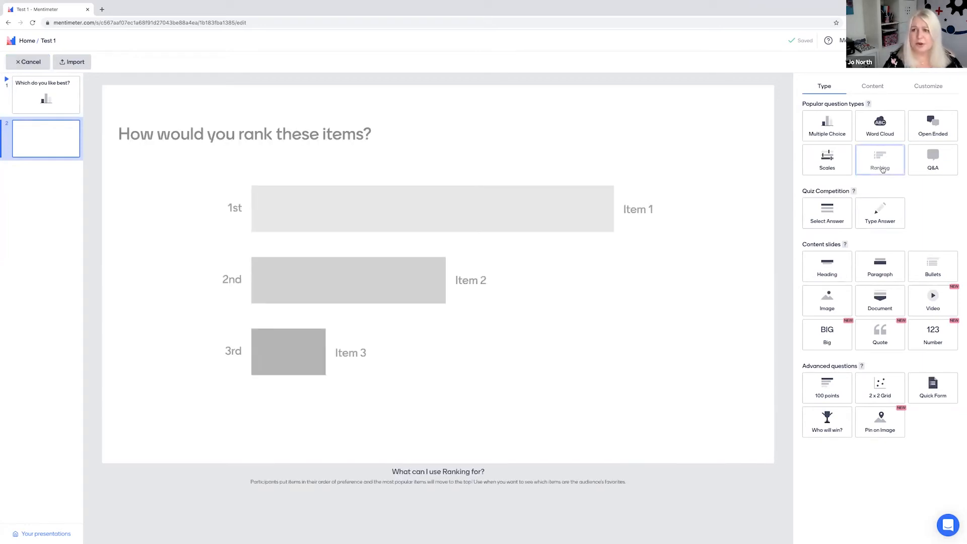
pyautogui.click(879, 160)
pyautogui.write('Which is most important?')
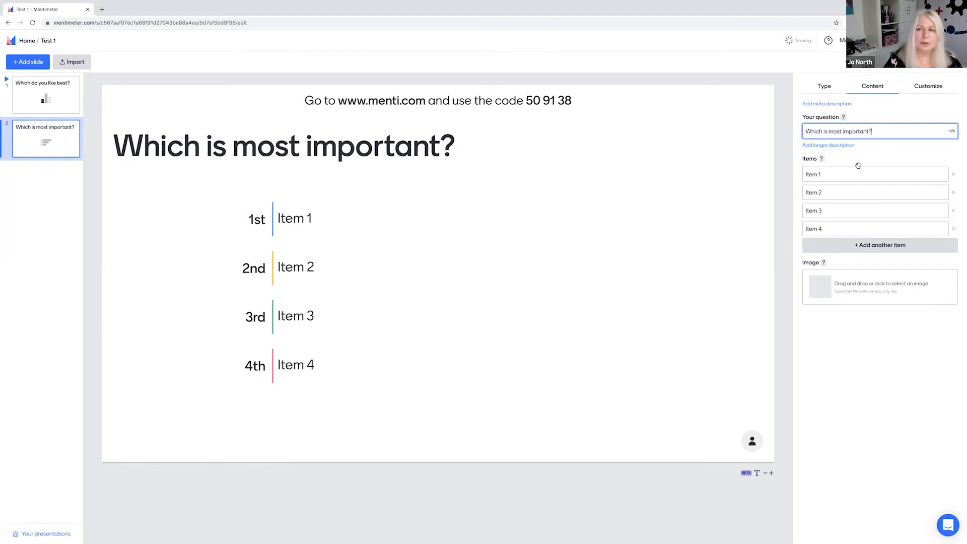
pyautogui.click(874, 175)
pyautogui.write('A')
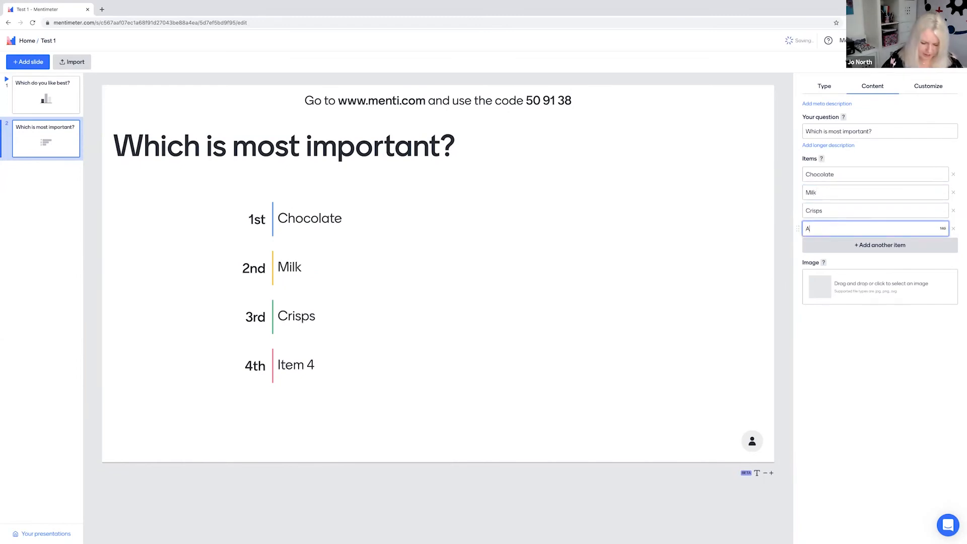
pyautogui.write('ople')
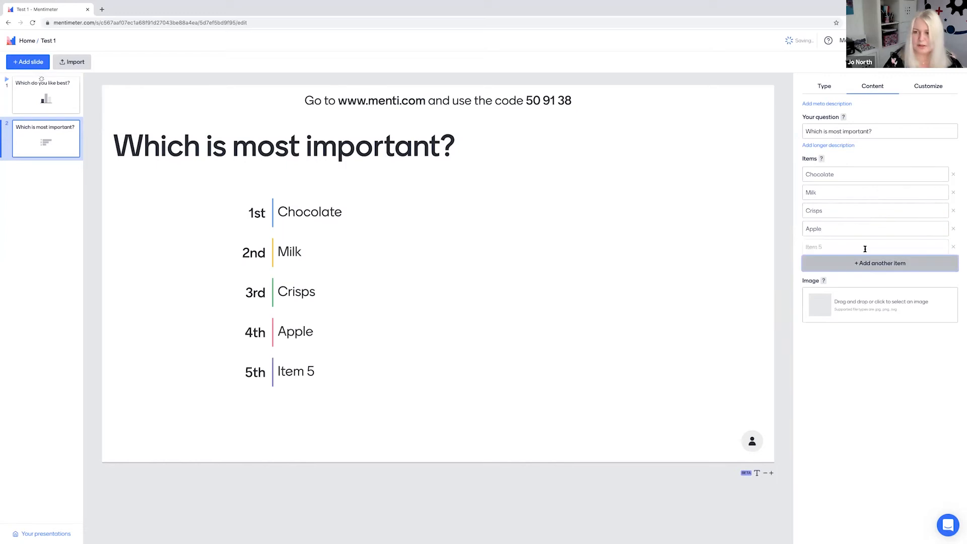
pyautogui.write('Eggs')
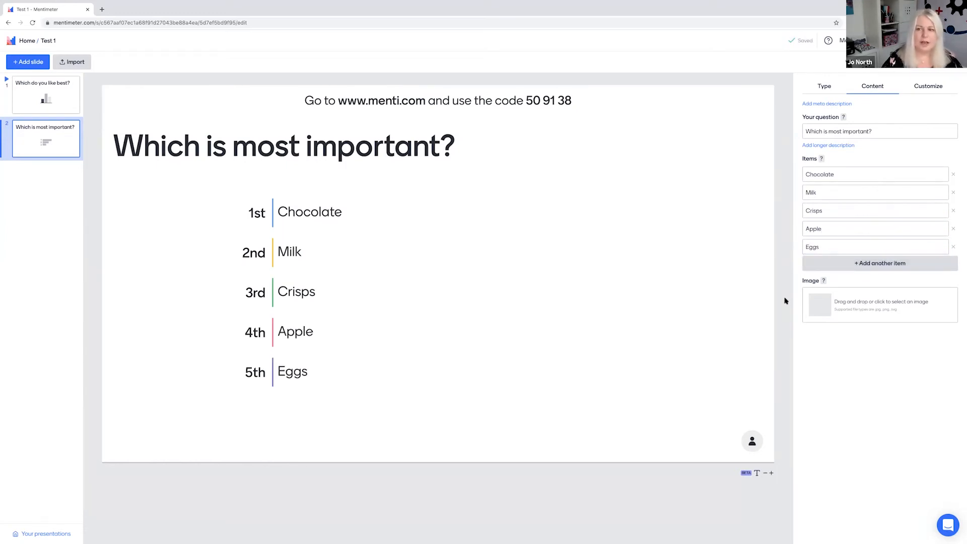
pyautogui.moveTo(959, 75)
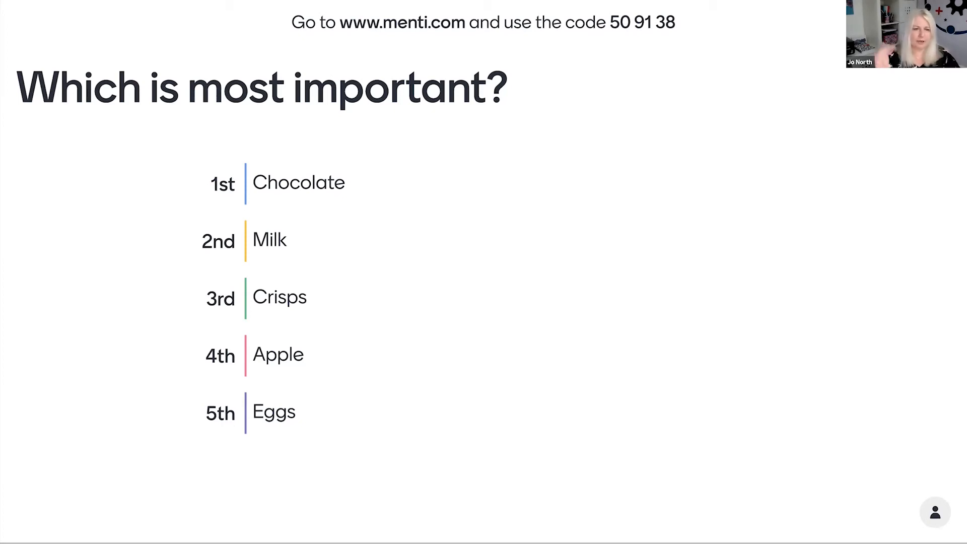
pyautogui.moveTo(208, 474)
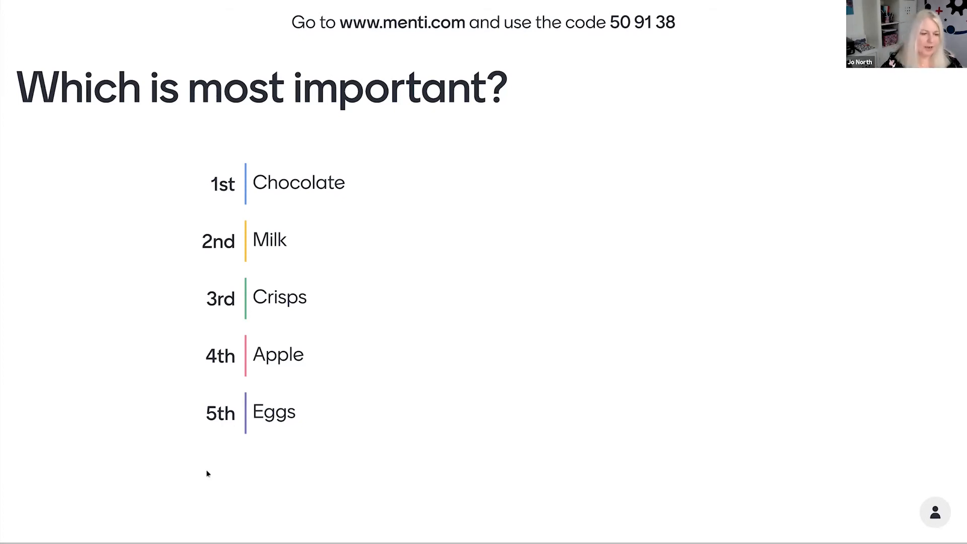
pyautogui.moveTo(336, 508)
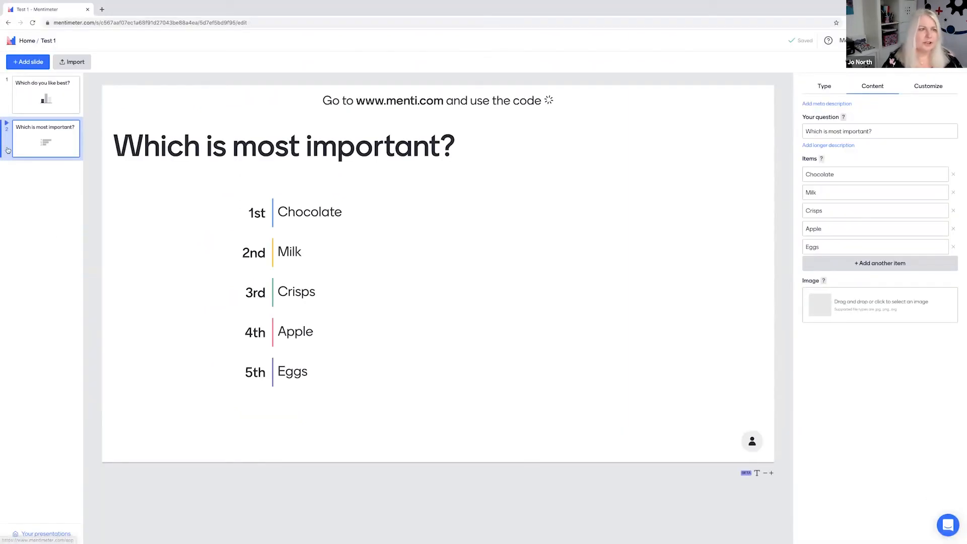
# - Add a Select Answer quiz slide asking 'what is correct?' with options a, b and c
pyautogui.click(27, 61)
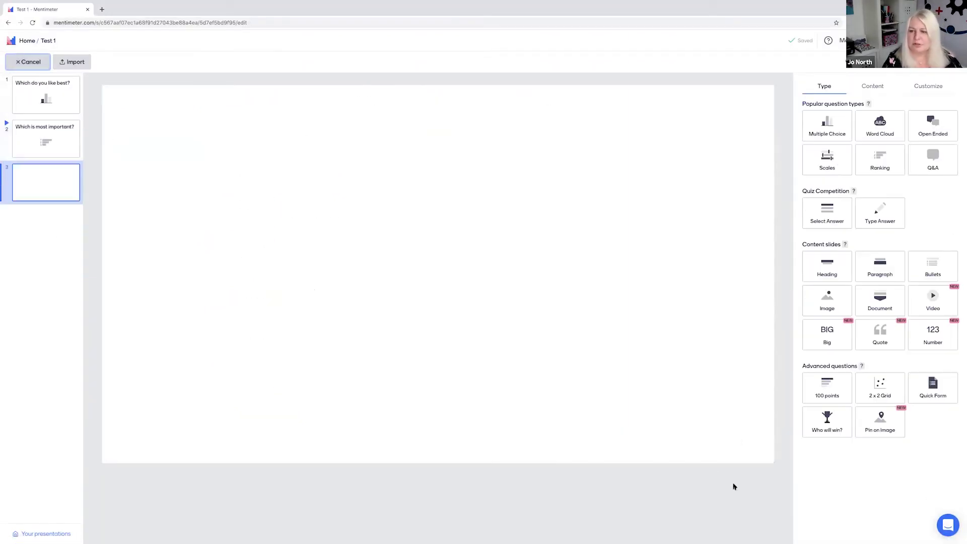
pyautogui.moveTo(833, 316)
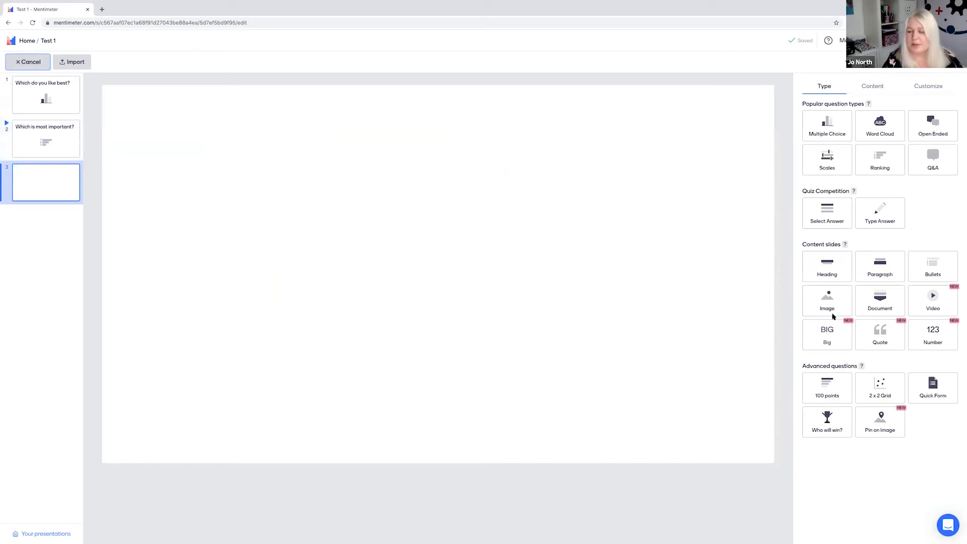
pyautogui.click(826, 212)
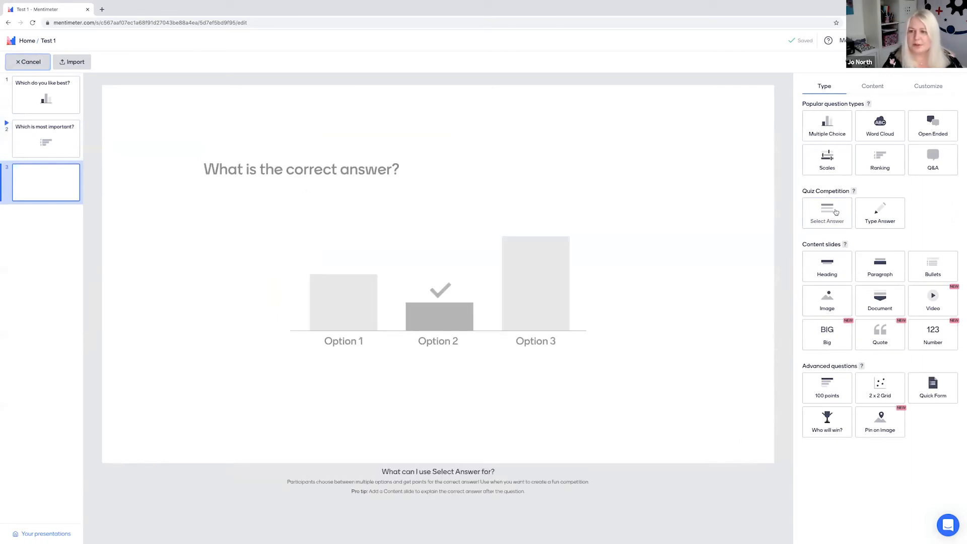
pyautogui.click(826, 212)
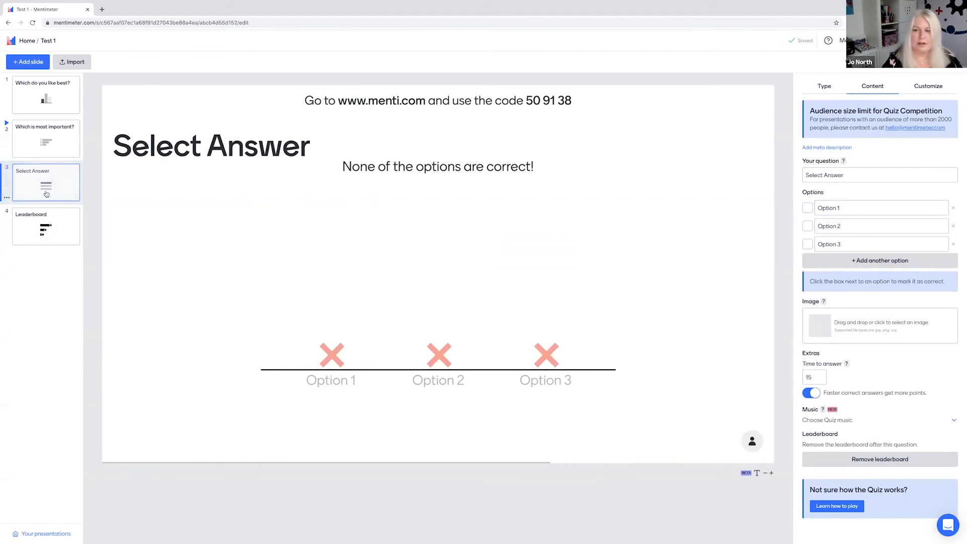
pyautogui.write('what is correct?')
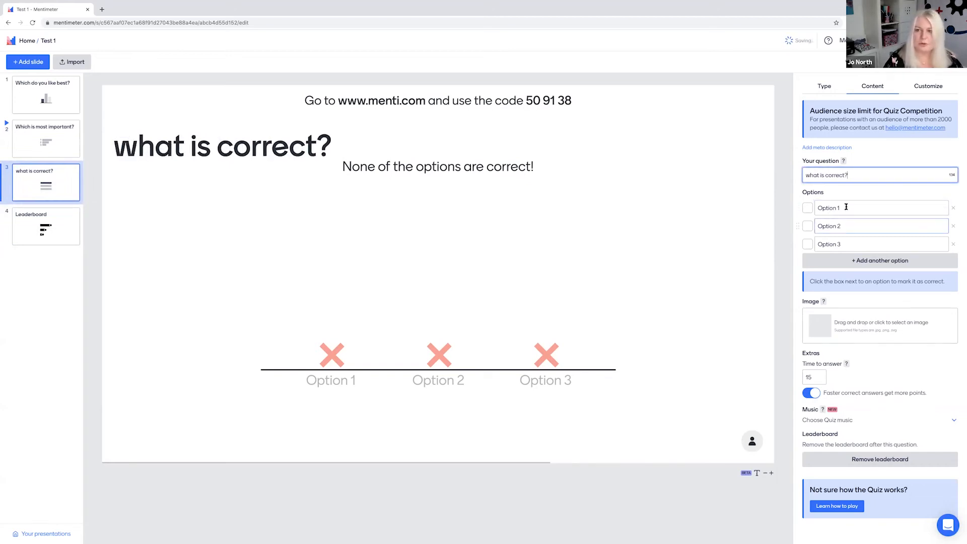
pyautogui.write('b')
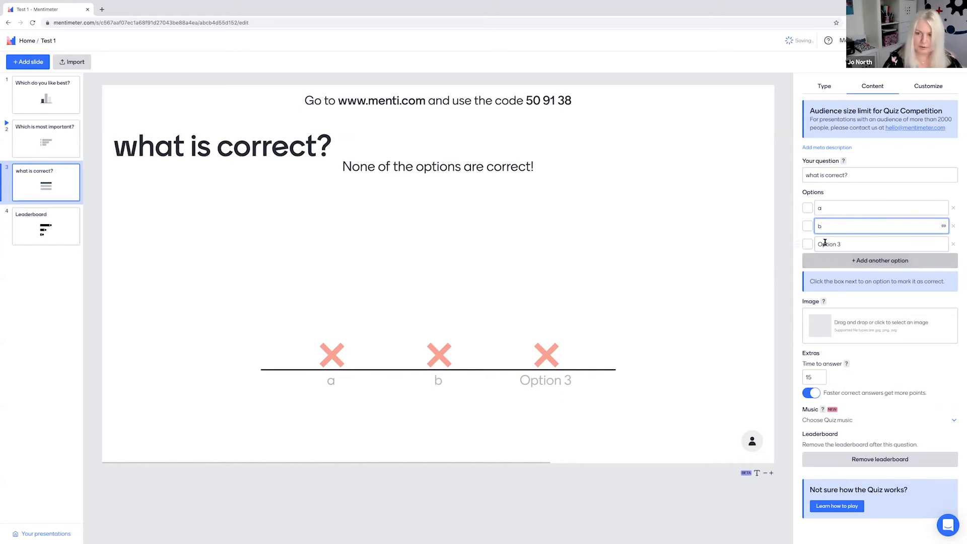
pyautogui.write('c')
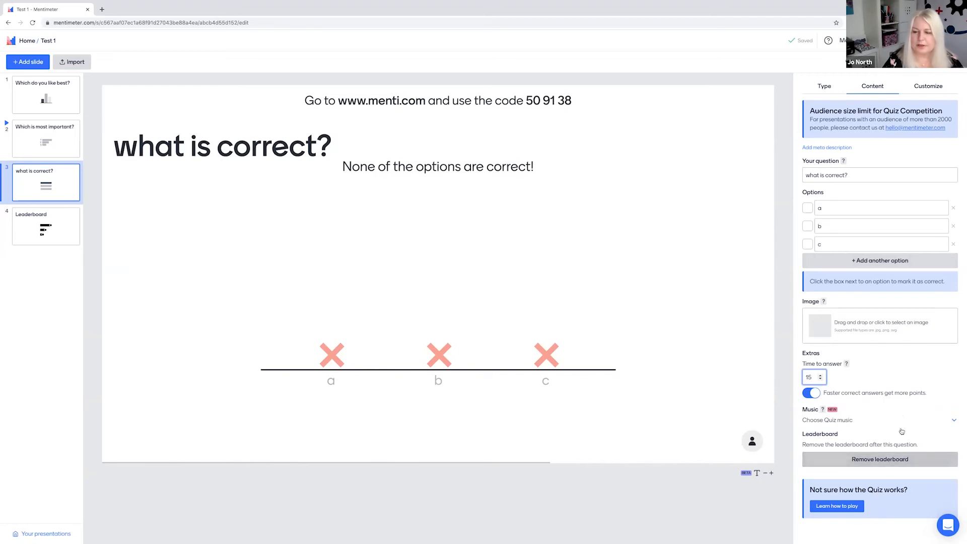
pyautogui.click(821, 375)
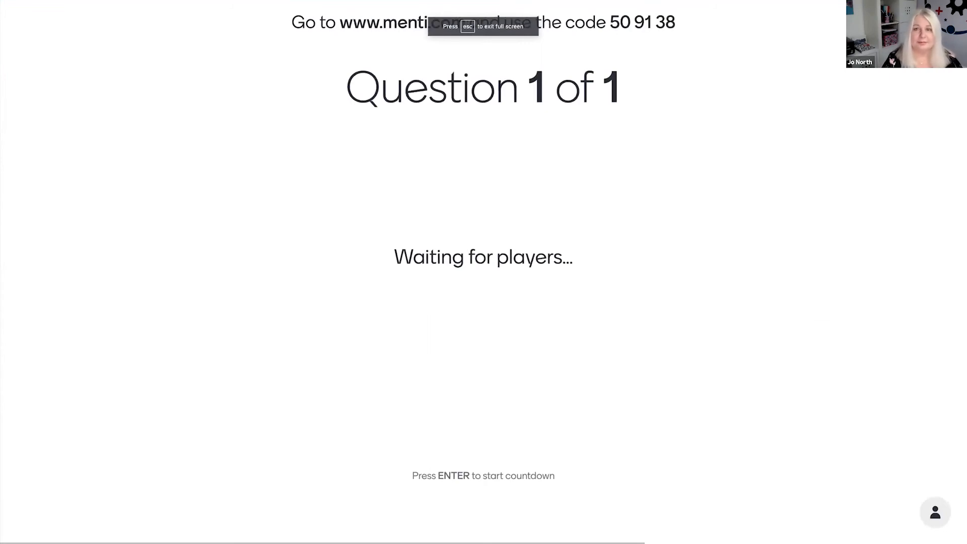
pyautogui.moveTo(758, 67)
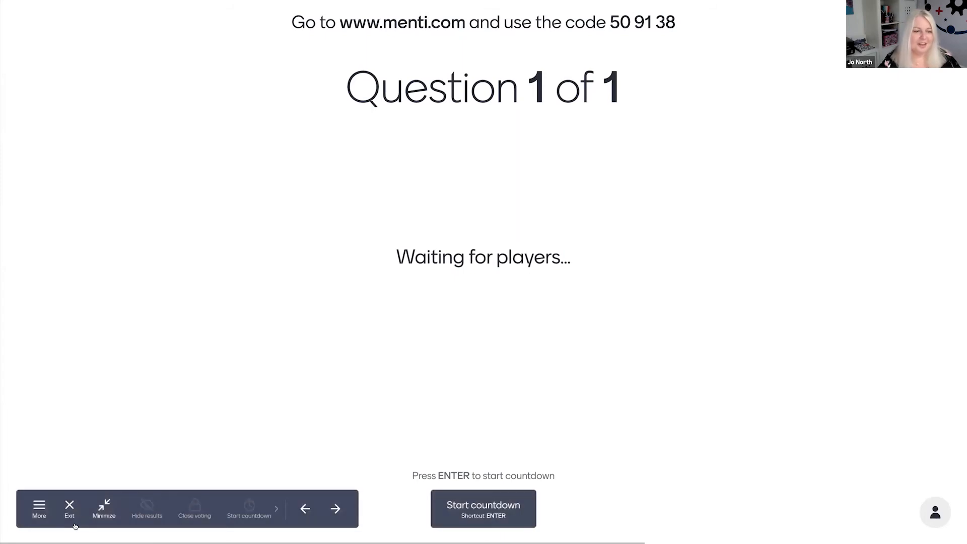
pyautogui.moveTo(69, 509)
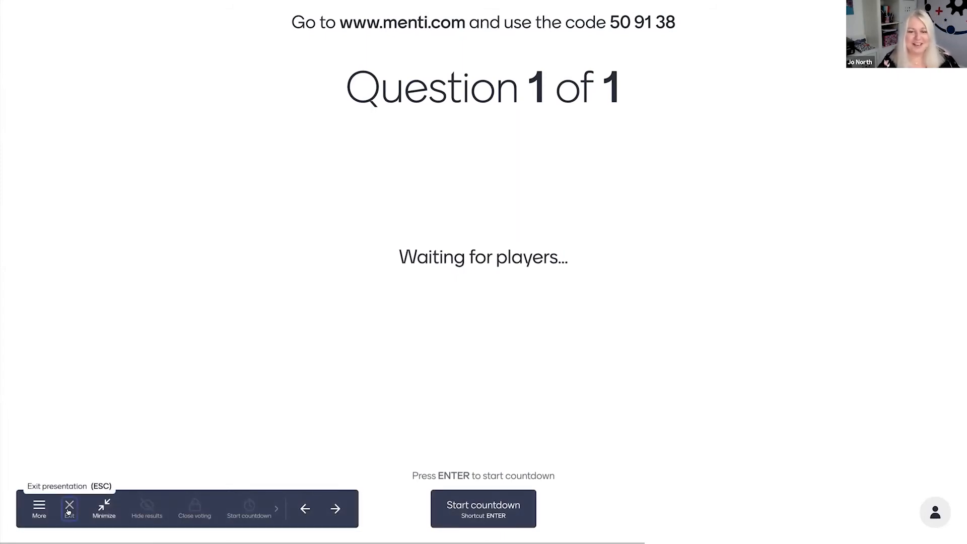
# - Leave the quiz preview, view the Leaderboard slide, and add a new slide
pyautogui.click(69, 508)
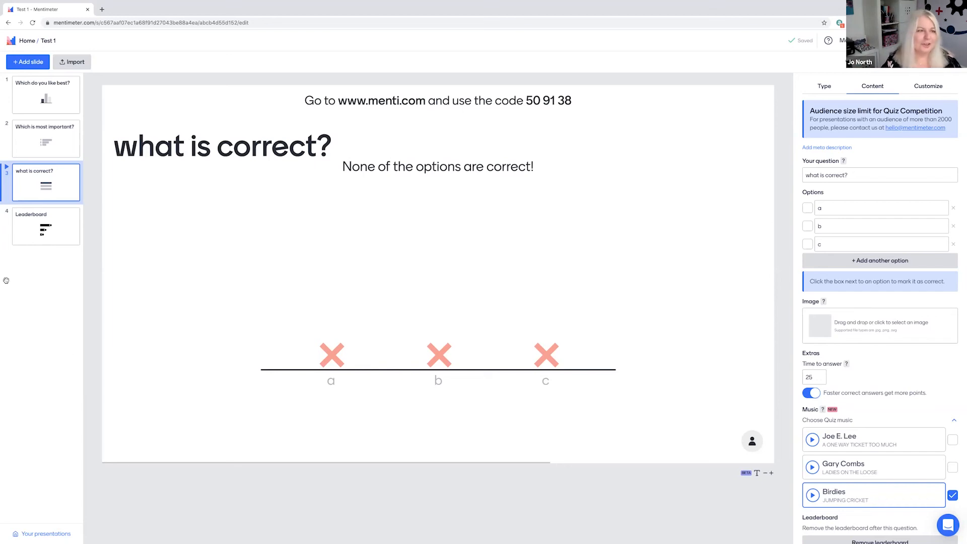
pyautogui.click(45, 226)
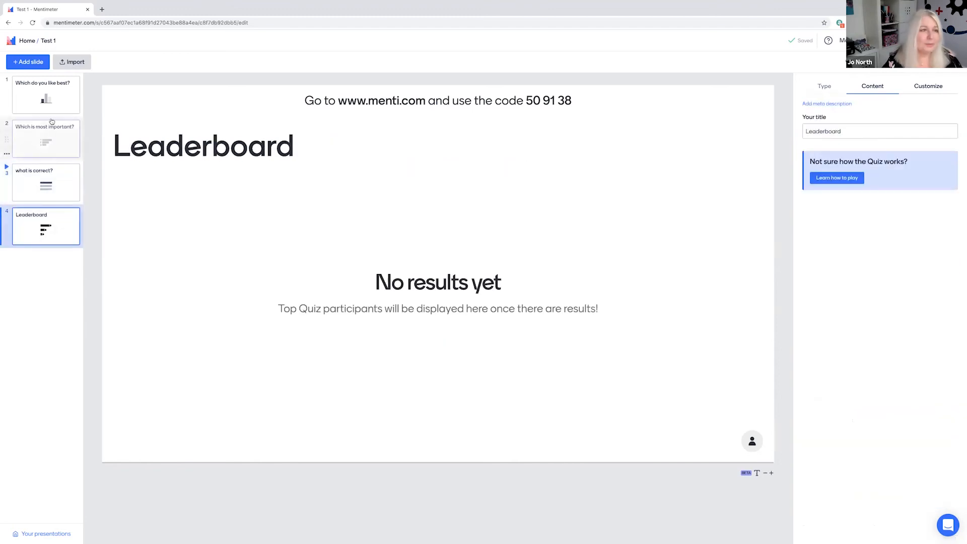
pyautogui.click(27, 62)
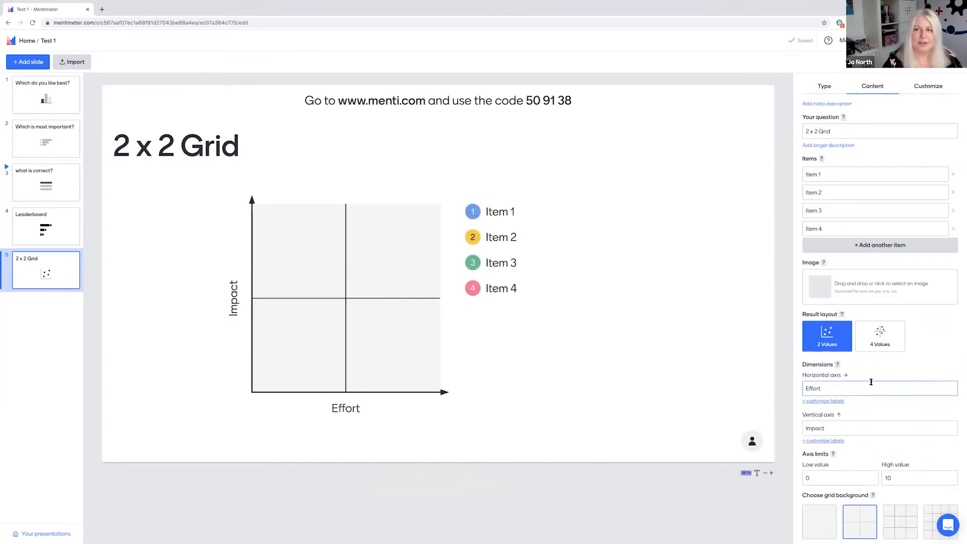
# - Ask 'how important is each idea?' on the grid slide and rename its items idea 1 to idea 4
pyautogui.click(875, 131)
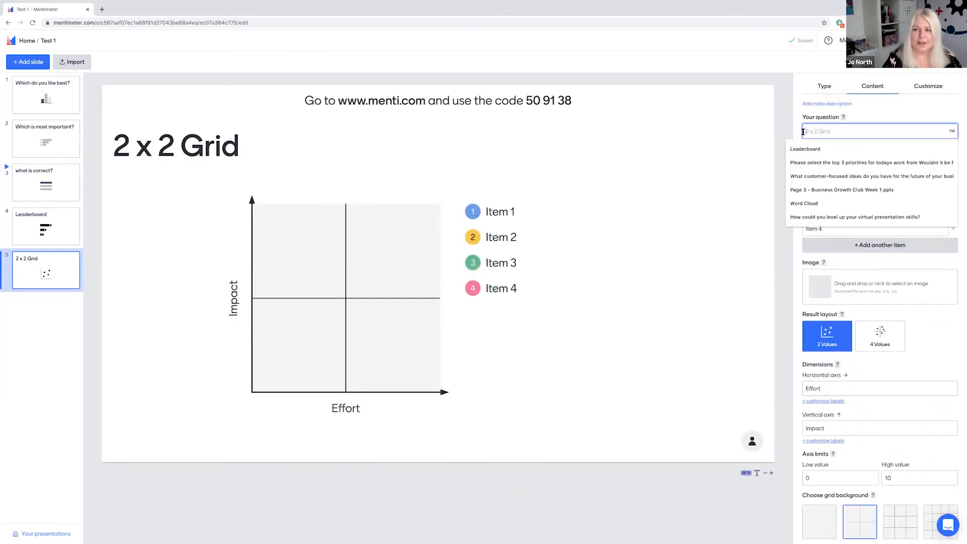
pyautogui.write('hoe')
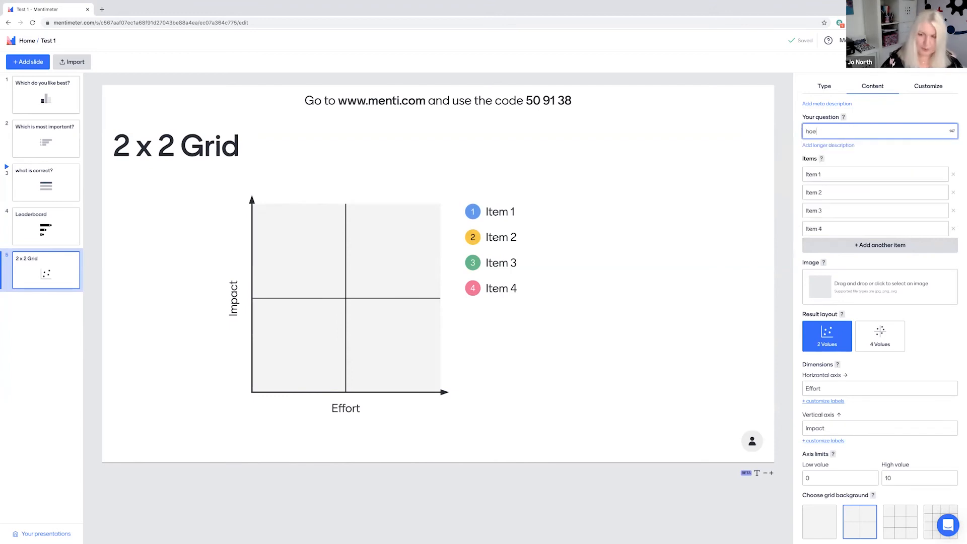
pyautogui.write('how importa')
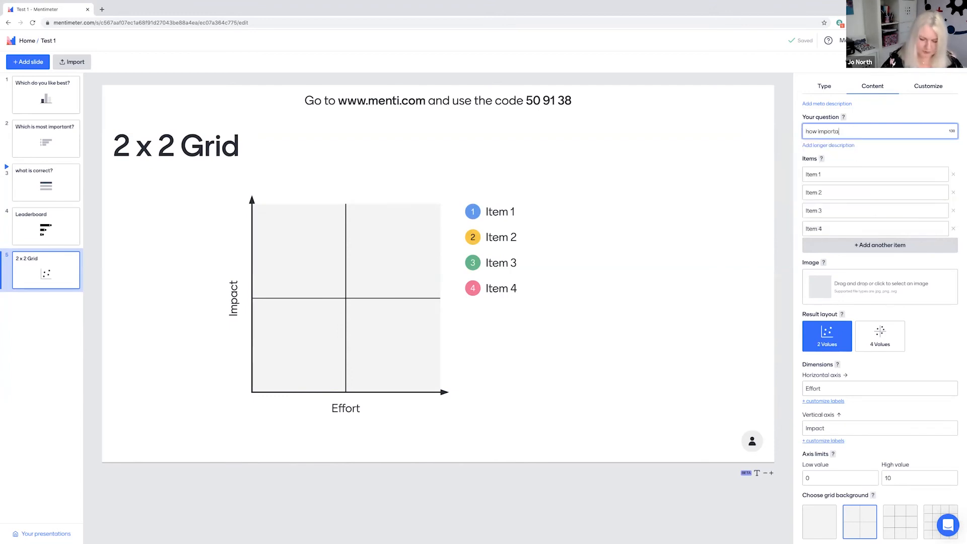
pyautogui.write('nt is eac')
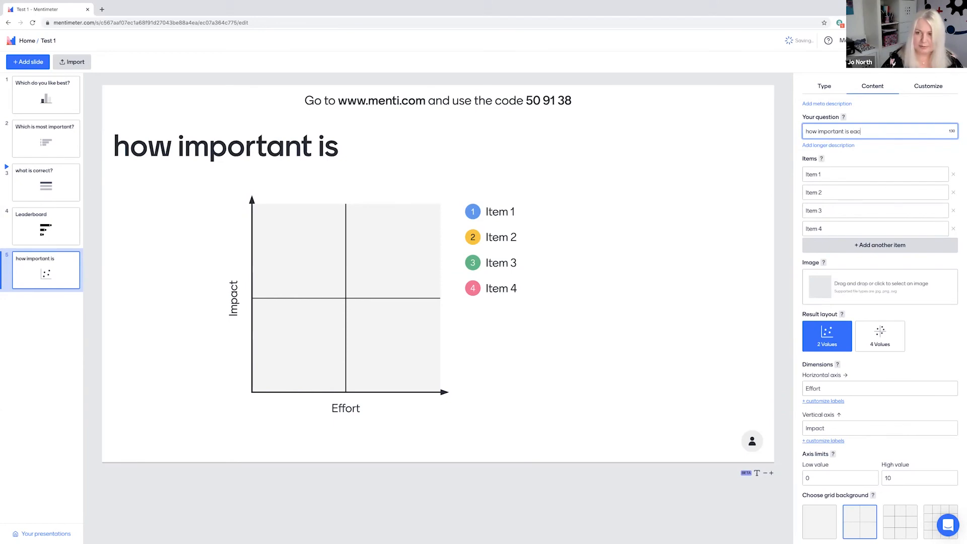
pyautogui.write('h idea?')
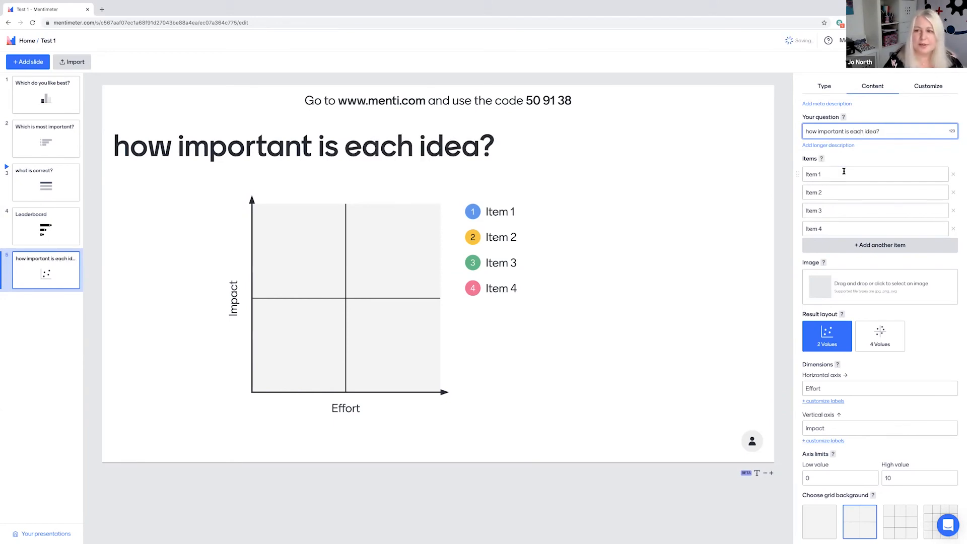
pyautogui.click(875, 174)
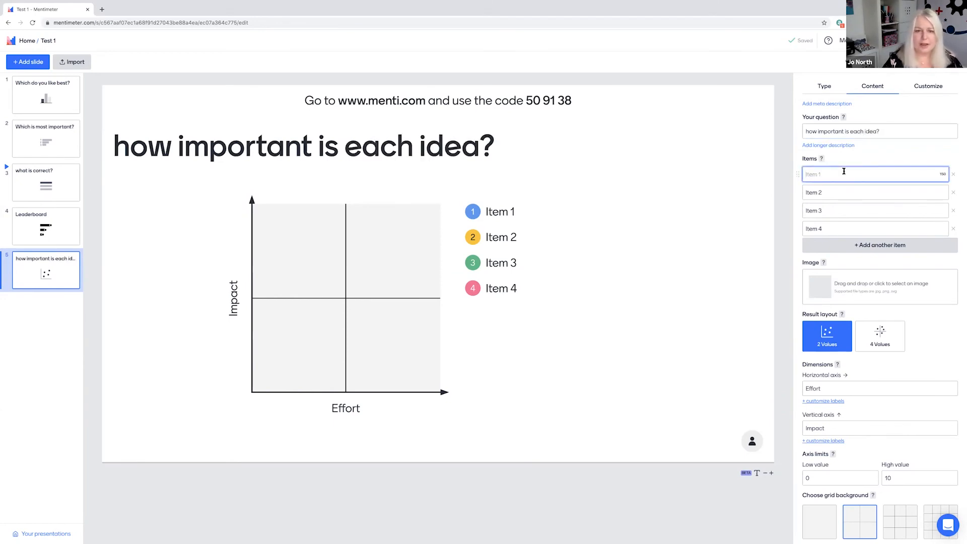
pyautogui.write('idea 1')
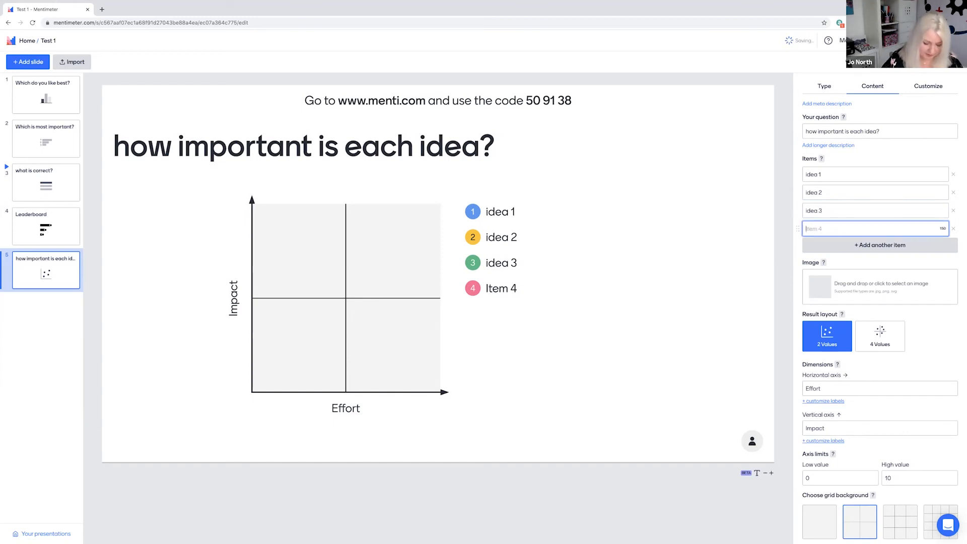
pyautogui.write('idea 4')
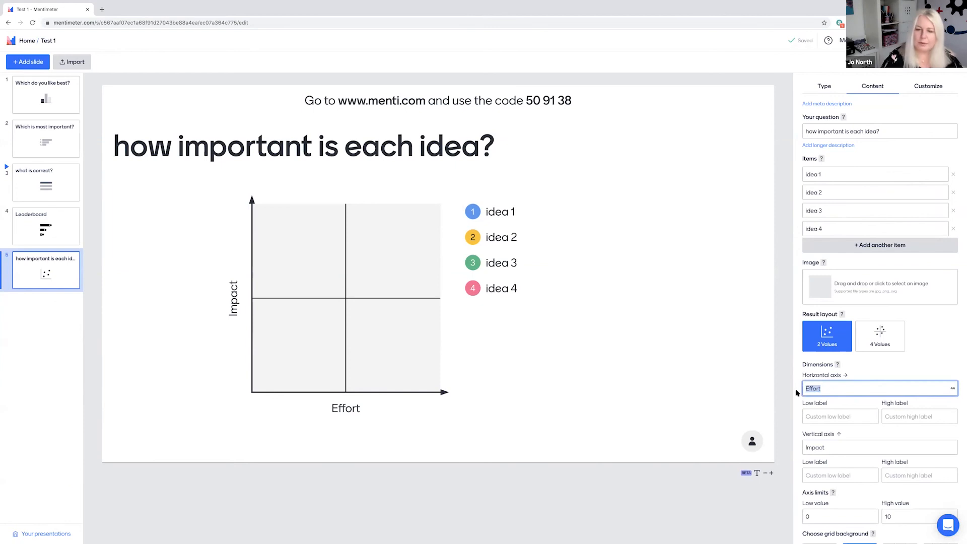
# - Label the horizontal axis 'Important for customers' and the vertical axis 'Important for employees'
pyautogui.write('Important fir')
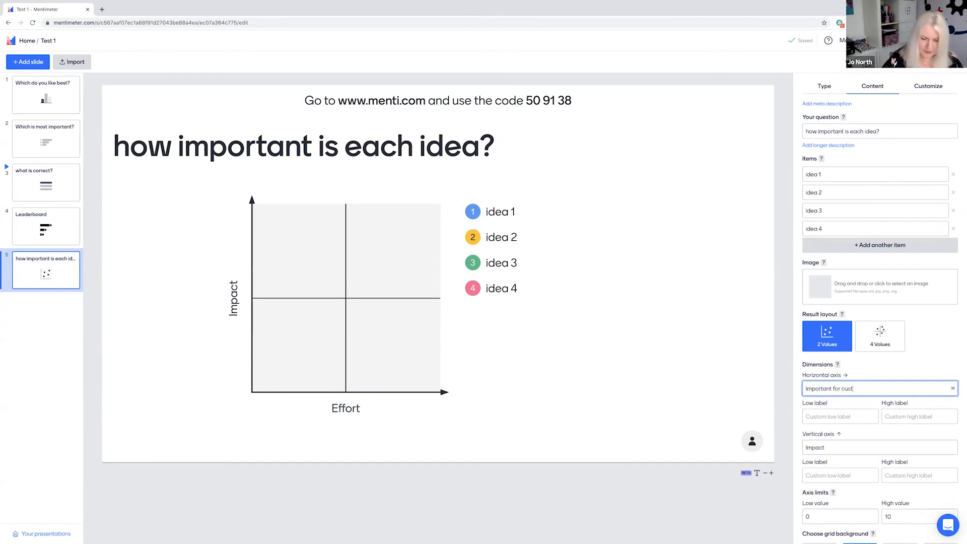
pyautogui.write('omers')
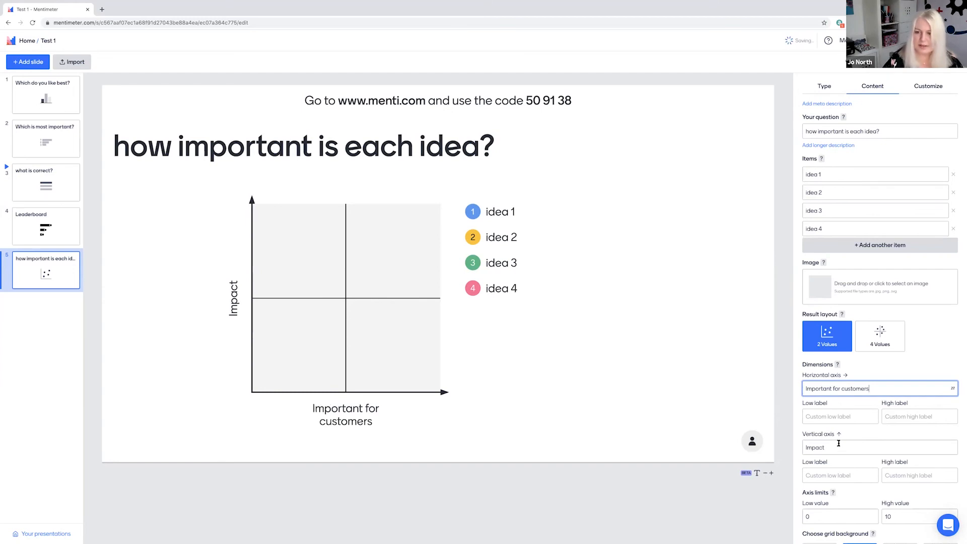
pyautogui.click(875, 447)
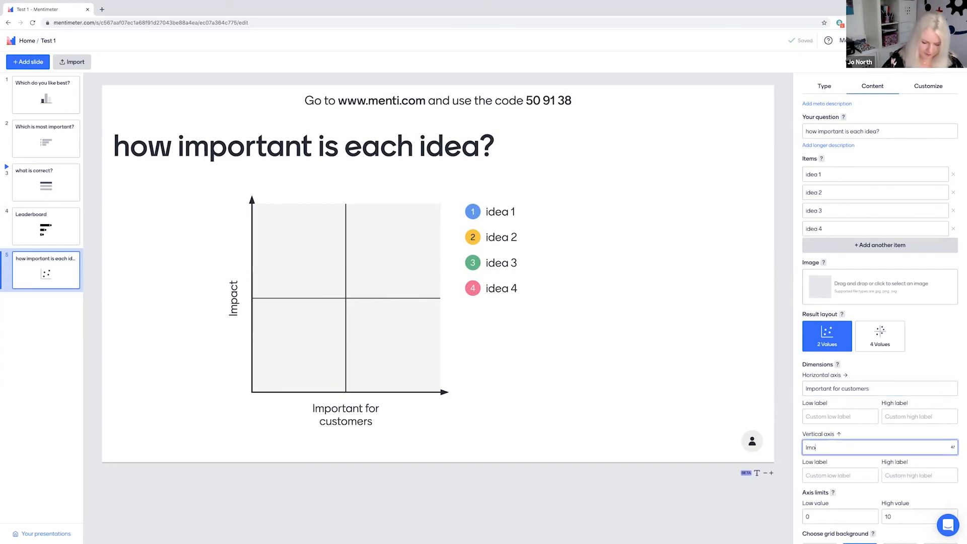
pyautogui.write('Important foir')
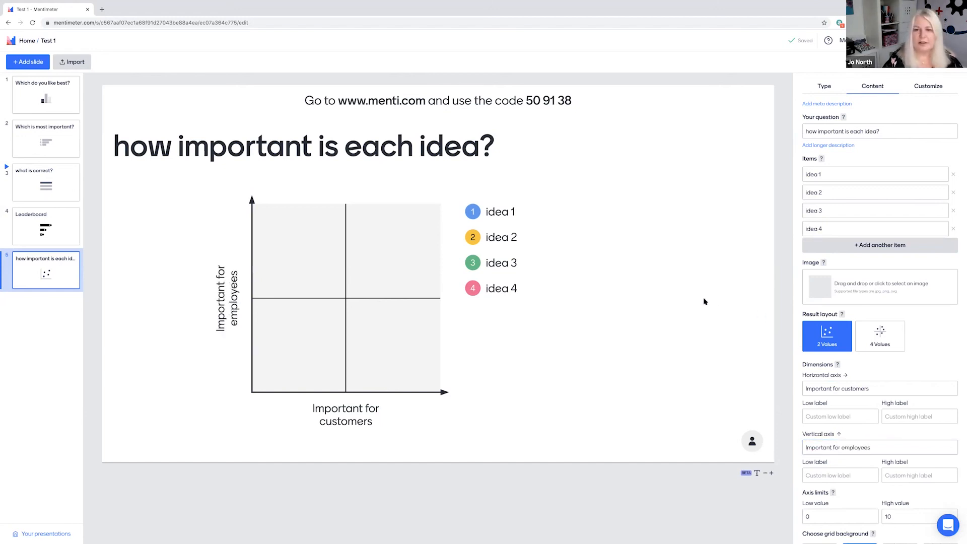
pyautogui.moveTo(712, 260)
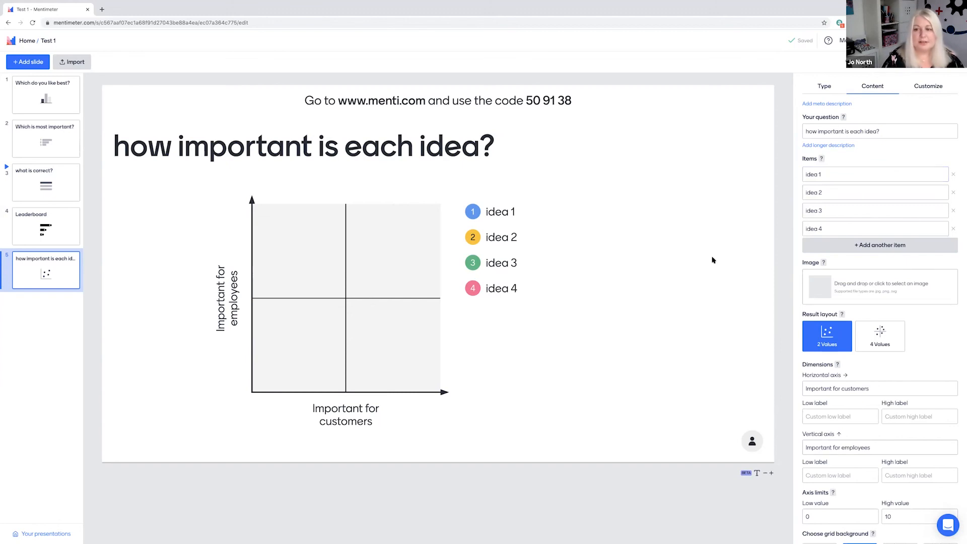
pyautogui.moveTo(746, 347)
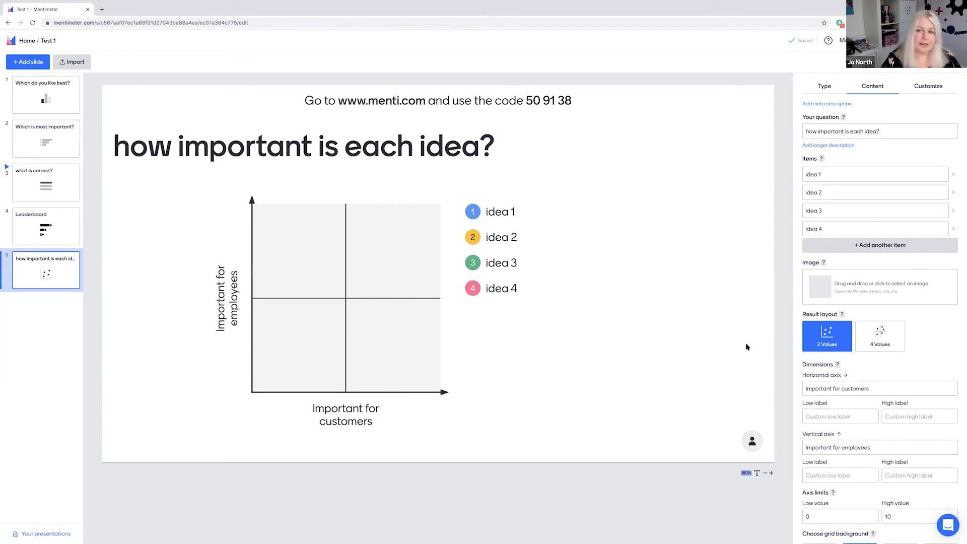